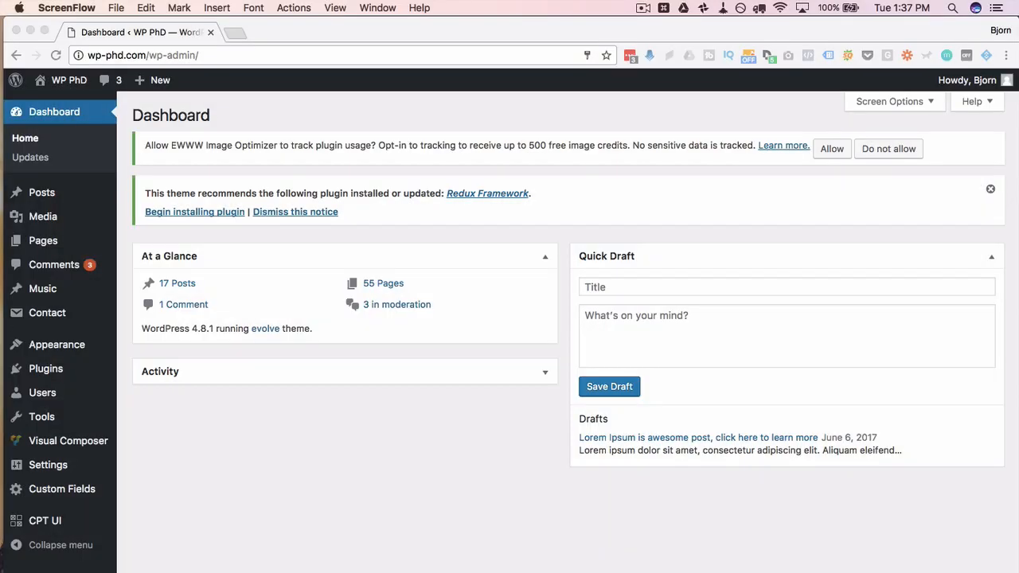
mouse_move(79, 133)
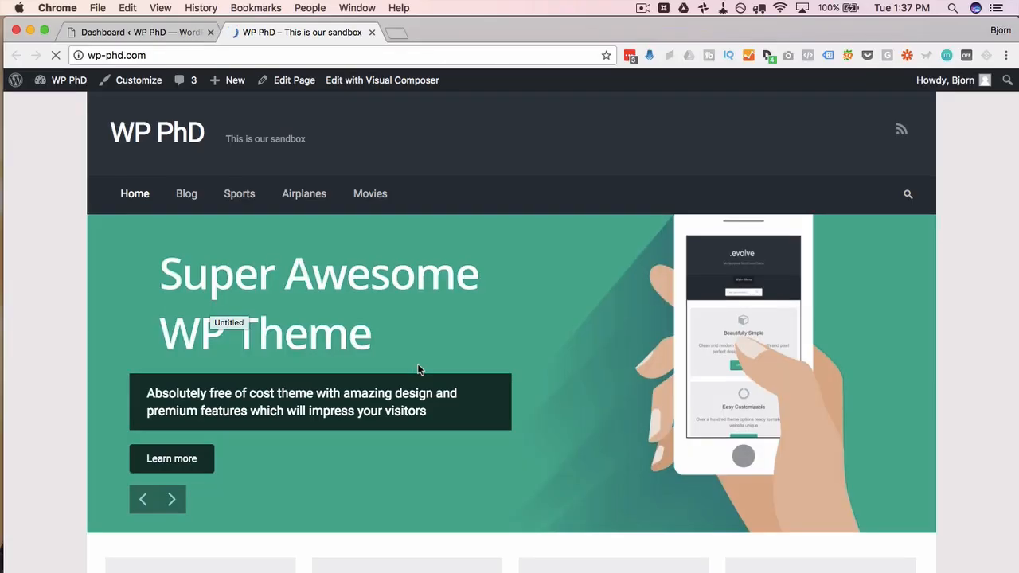
mouse_move(64, 340)
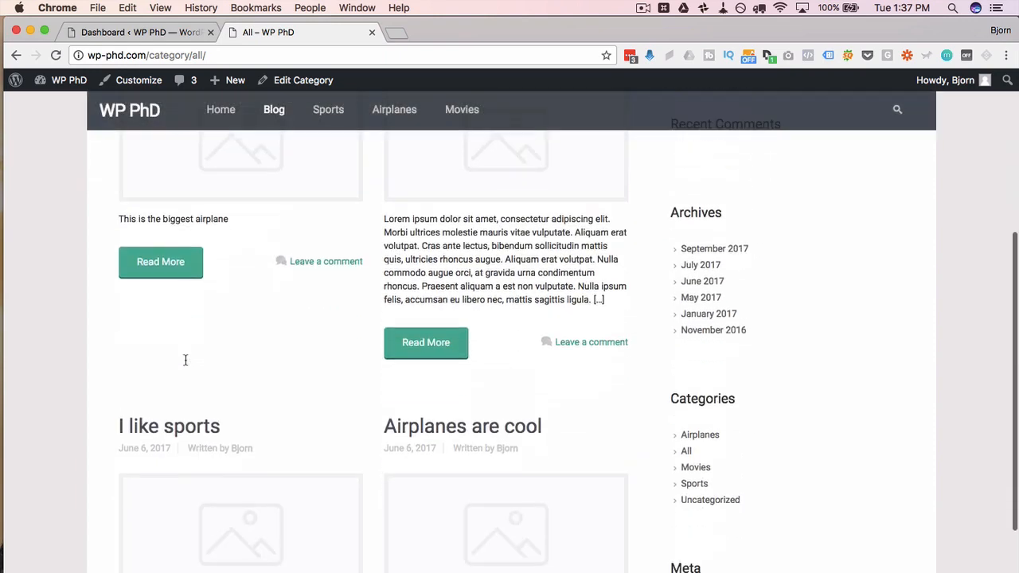
Step: Scroll the blog listing and follow Older Entries to reach blog page 2
scroll("down", 3)
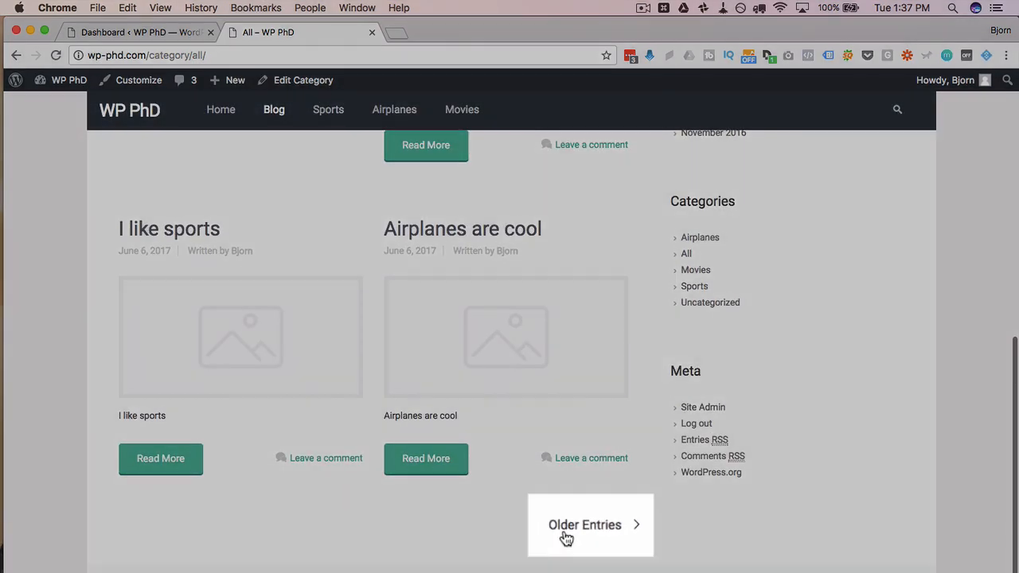
left_click(584, 525)
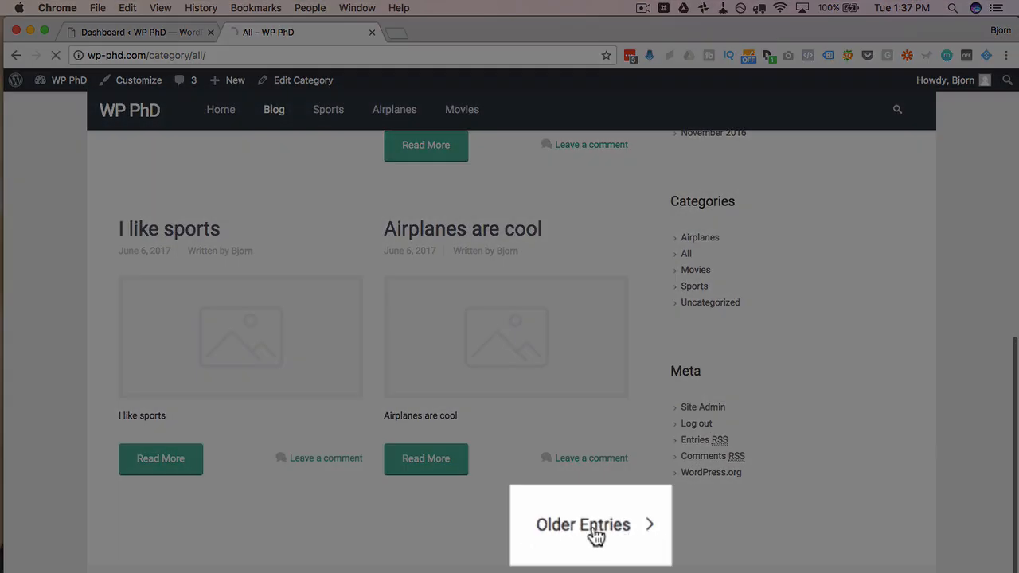
left_click(583, 525)
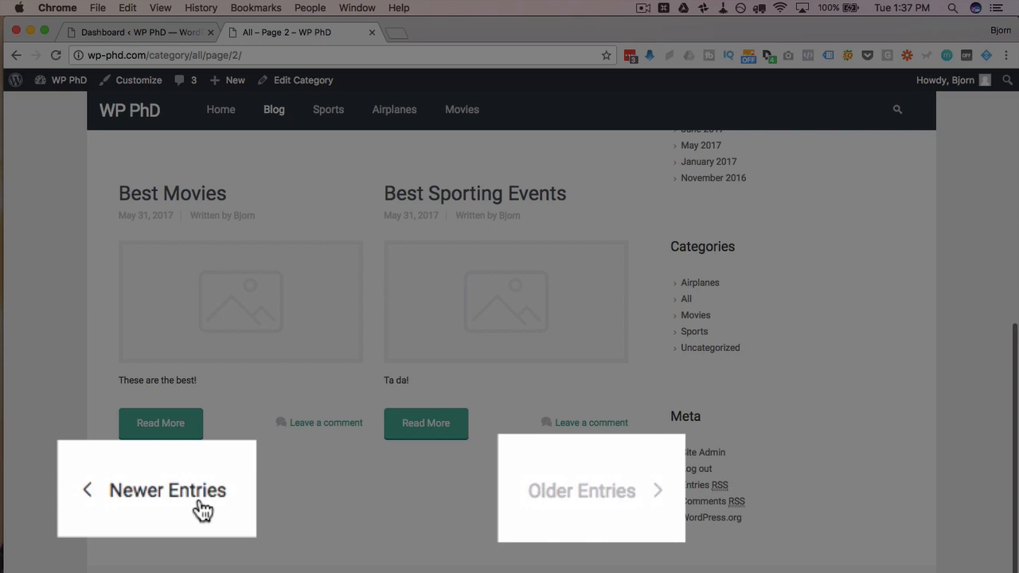
mouse_move(251, 510)
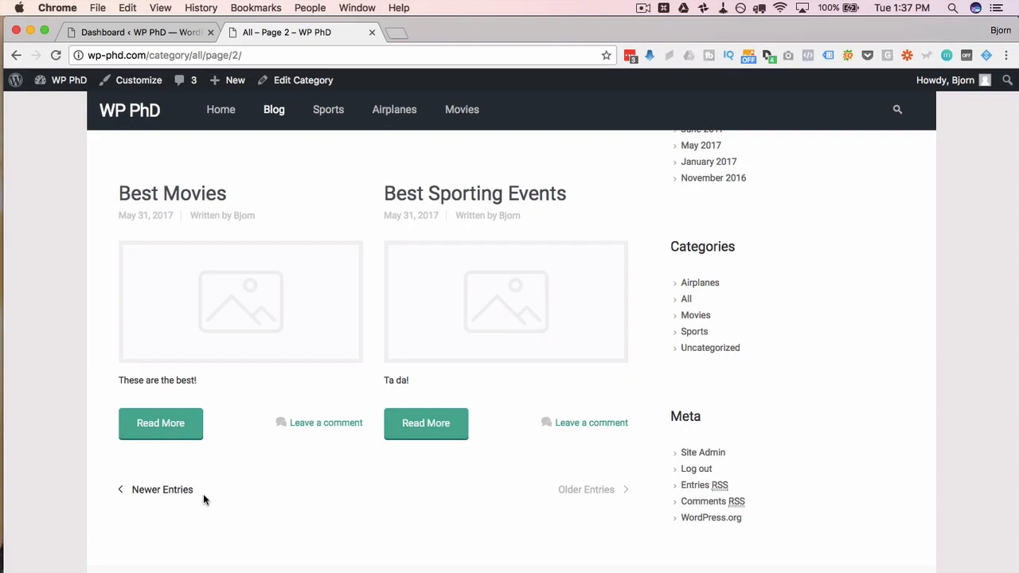
mouse_move(189, 501)
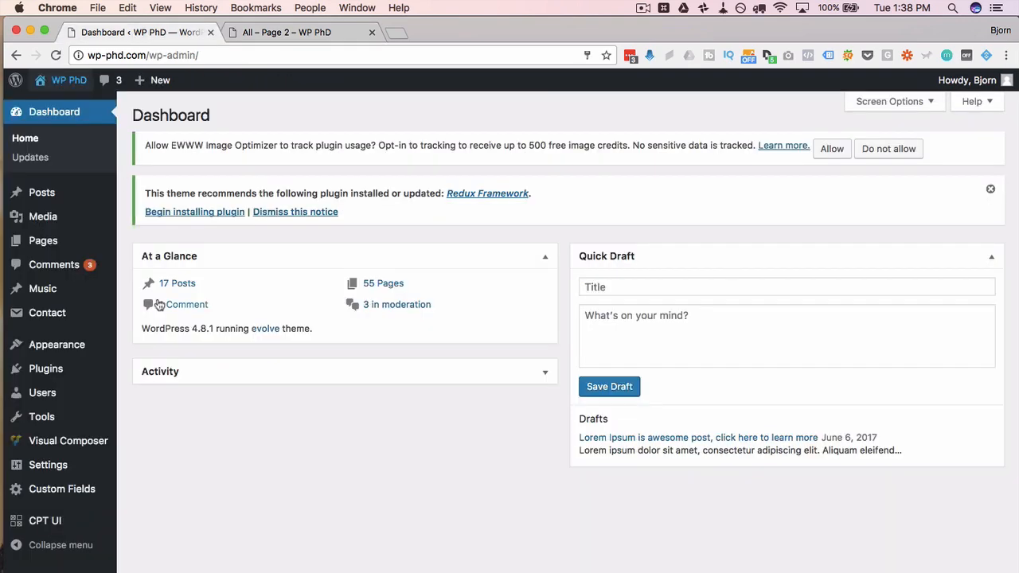
mouse_move(45, 368)
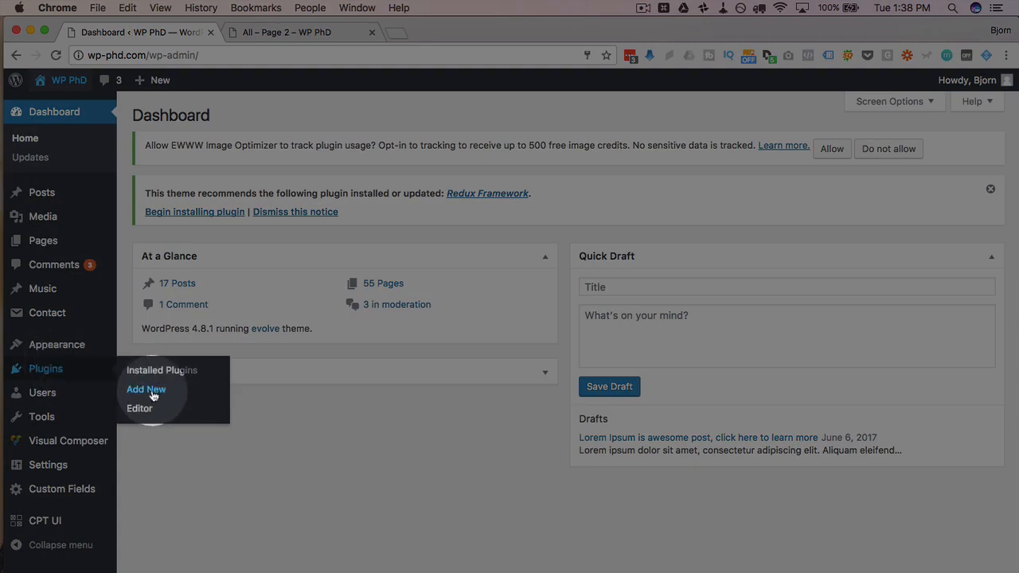
Step: Find WP-PageNavi under Add New plugins, install it and activate it
left_click(146, 389)
type("wp pagenavi")
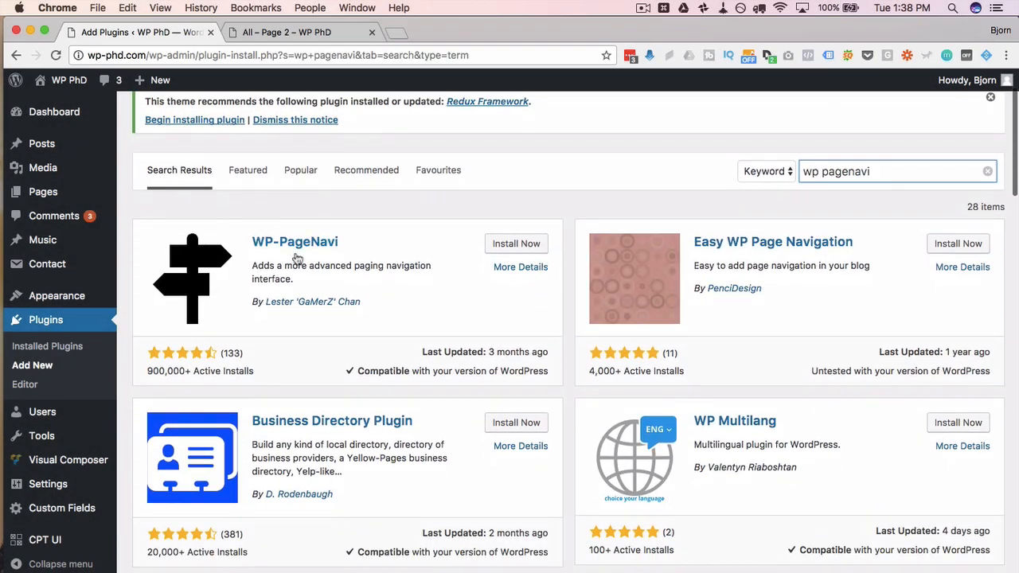
left_click(295, 241)
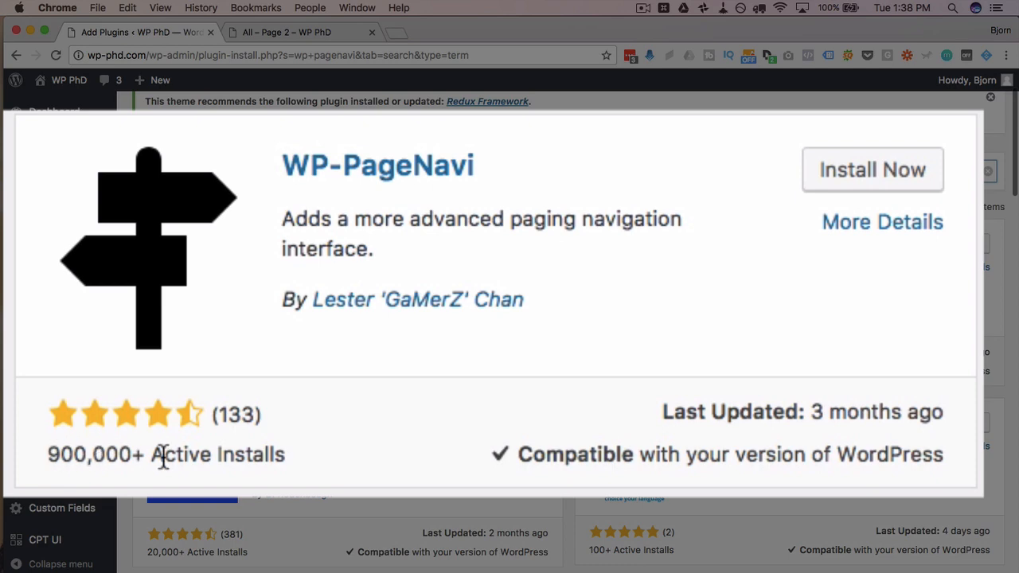
mouse_move(556, 462)
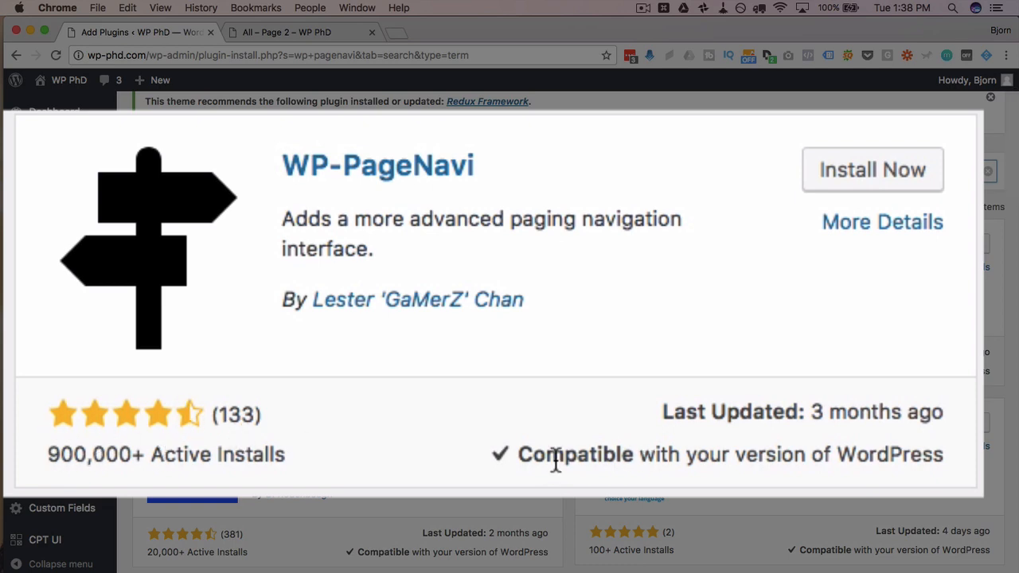
mouse_move(579, 367)
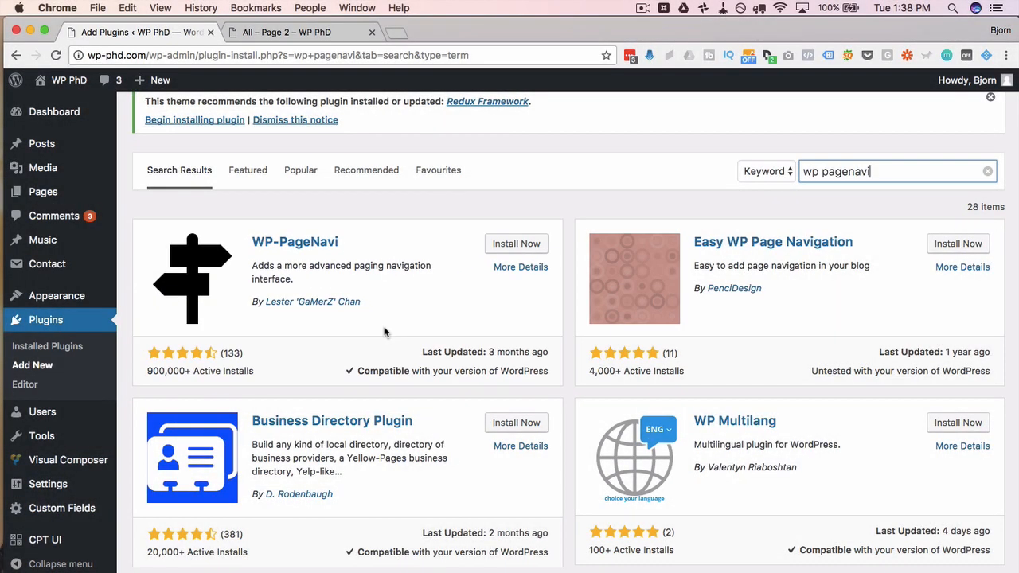
left_click(516, 244)
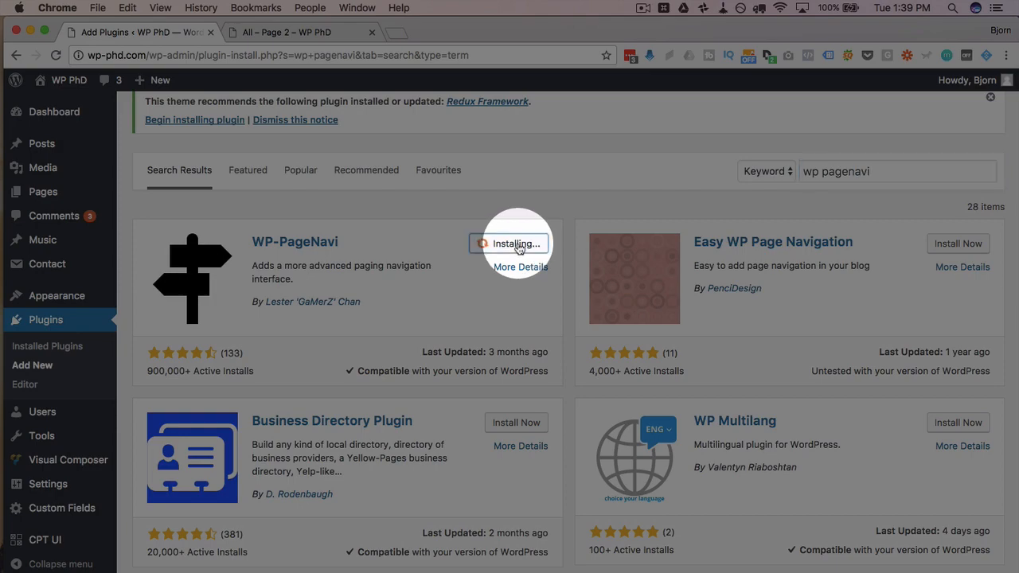
left_click(516, 243)
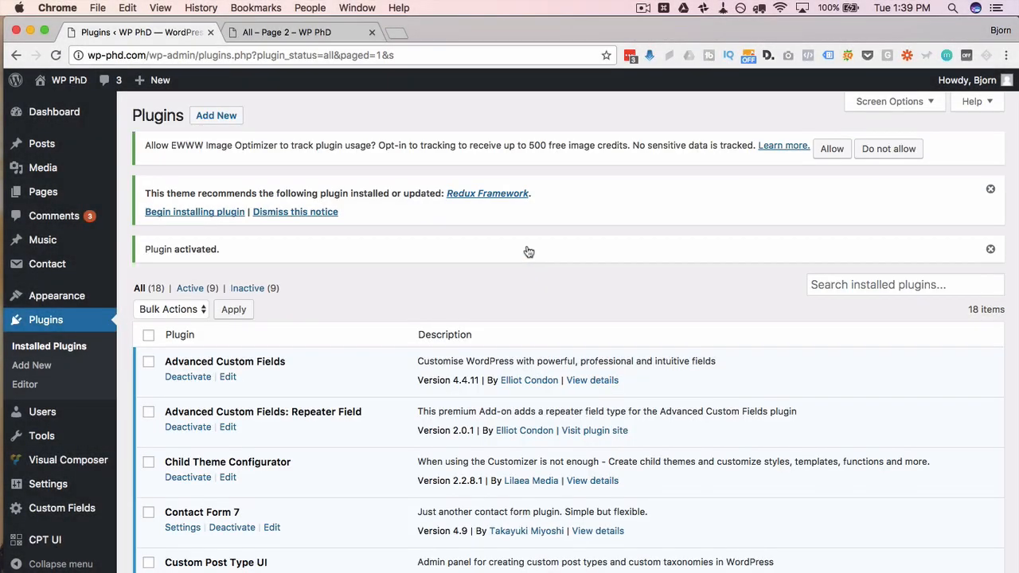
mouse_move(48, 421)
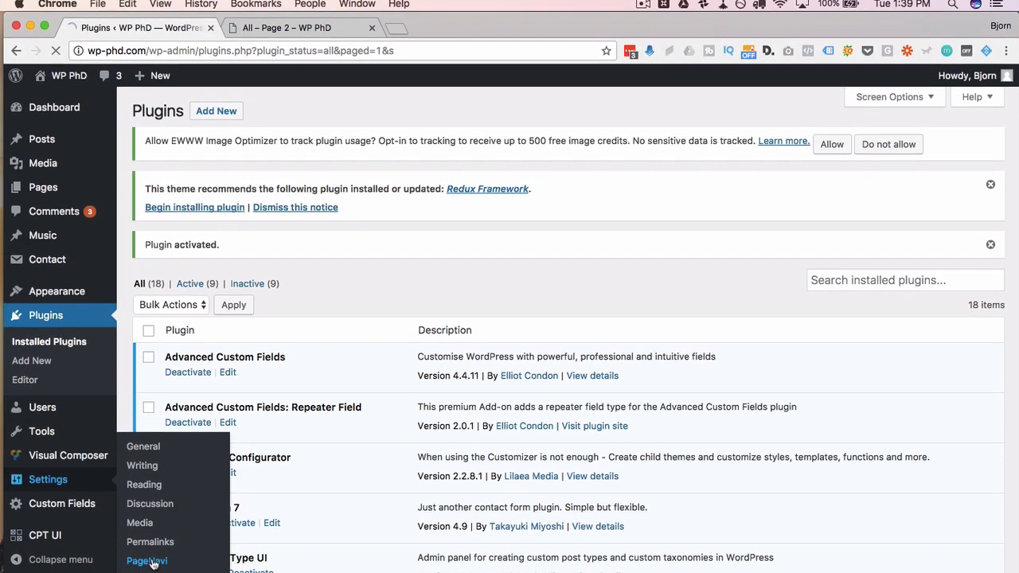
Step: Open Settings > PageNavi, confirm blog page 2 shows Page 2 of 3, then return
left_click(147, 561)
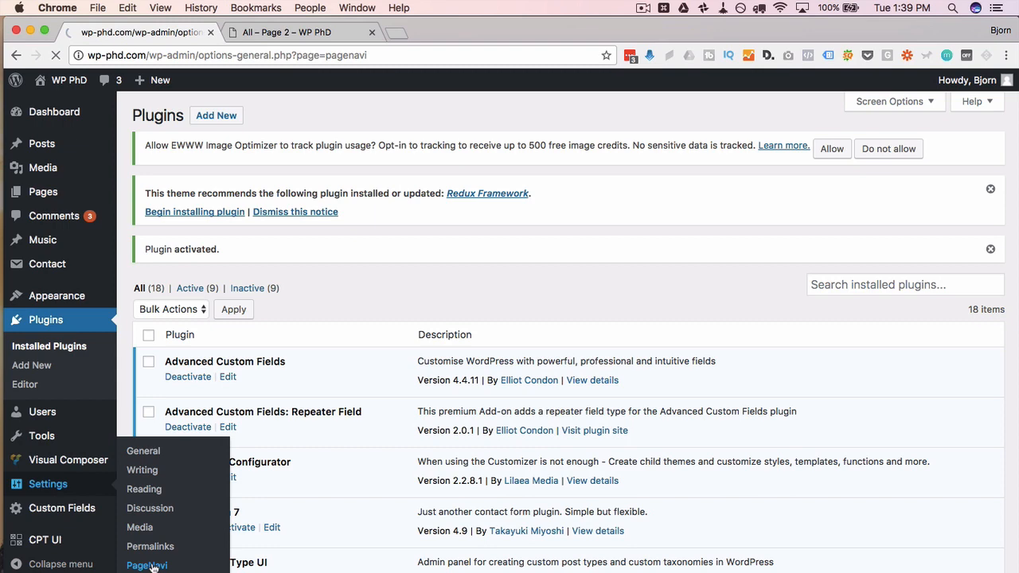
left_click(146, 565)
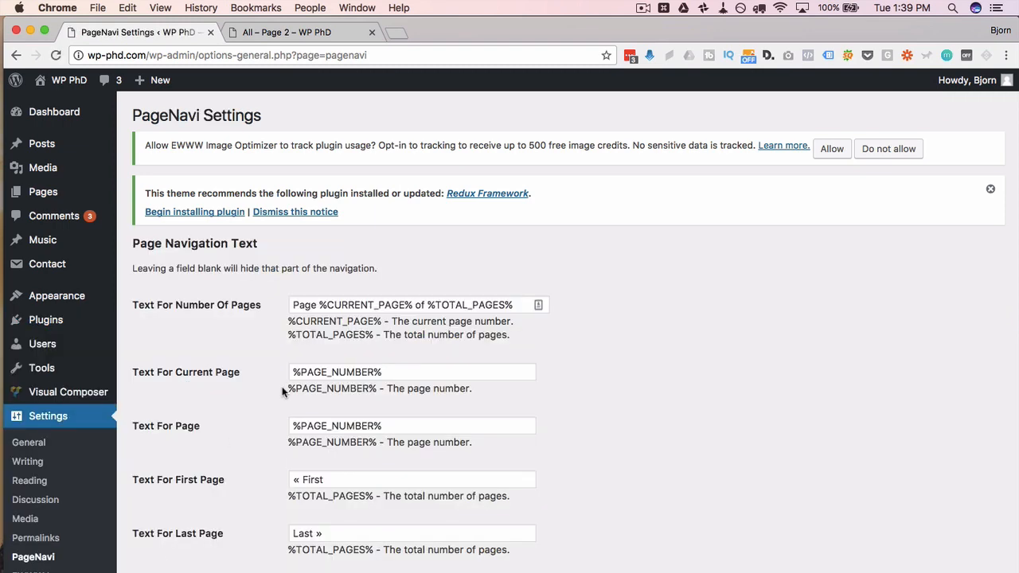
left_click(298, 32)
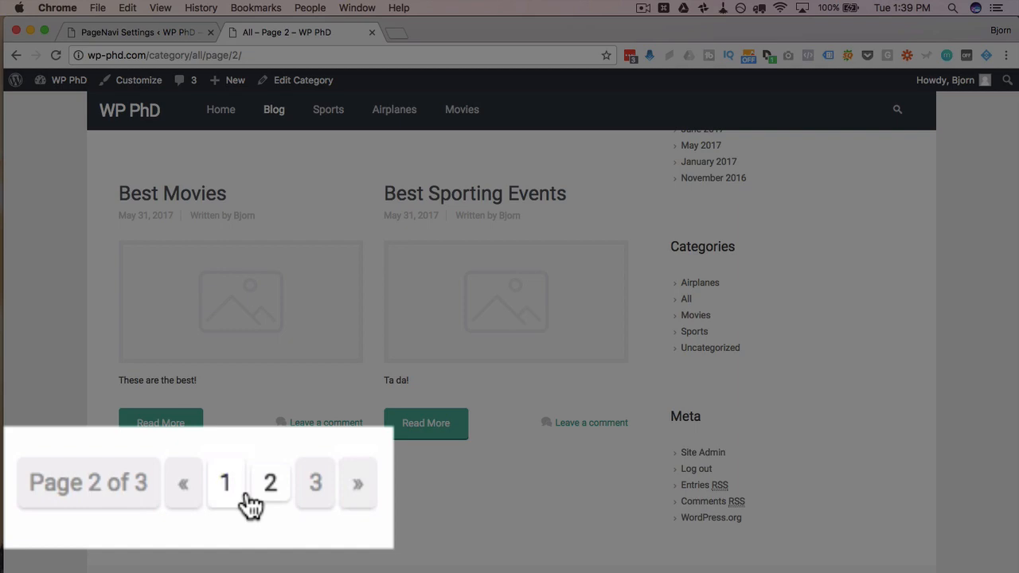
left_click(136, 32)
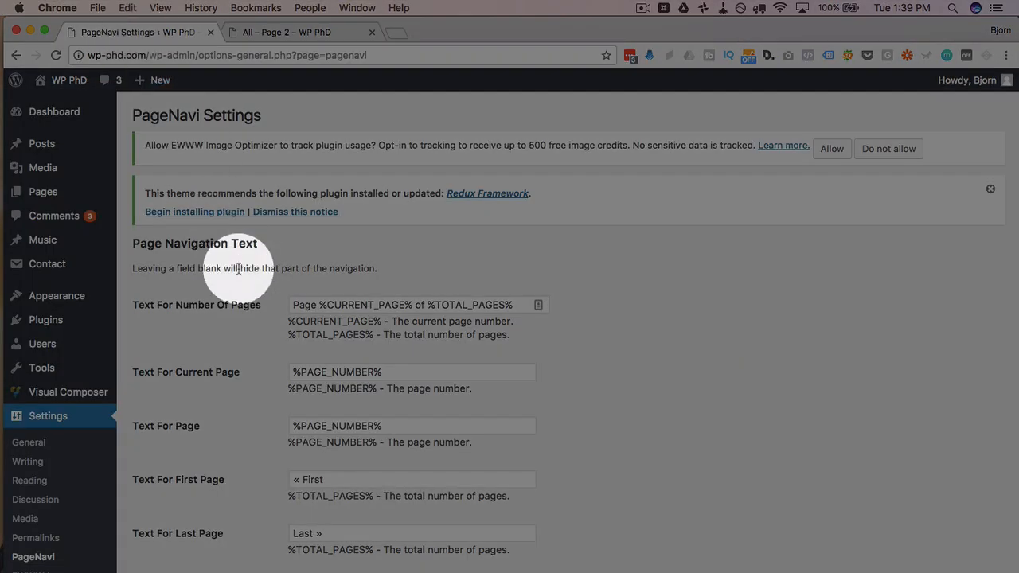
scroll("down", 3)
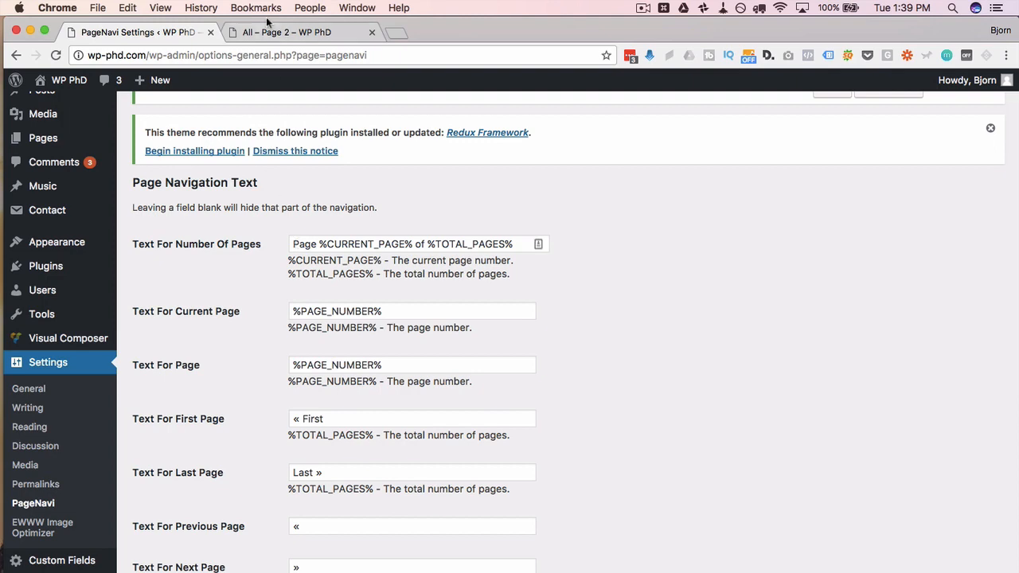
Step: Prepend 'a' to Text For Current Page, making it a%PAGE_NUMBER%
left_click(285, 32)
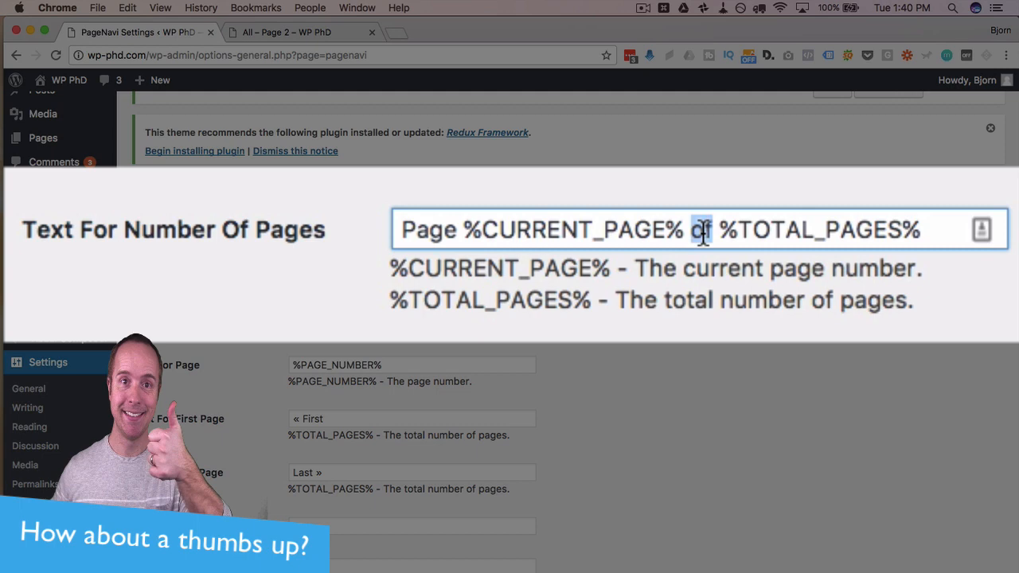
left_click_drag(716, 229, 919, 229)
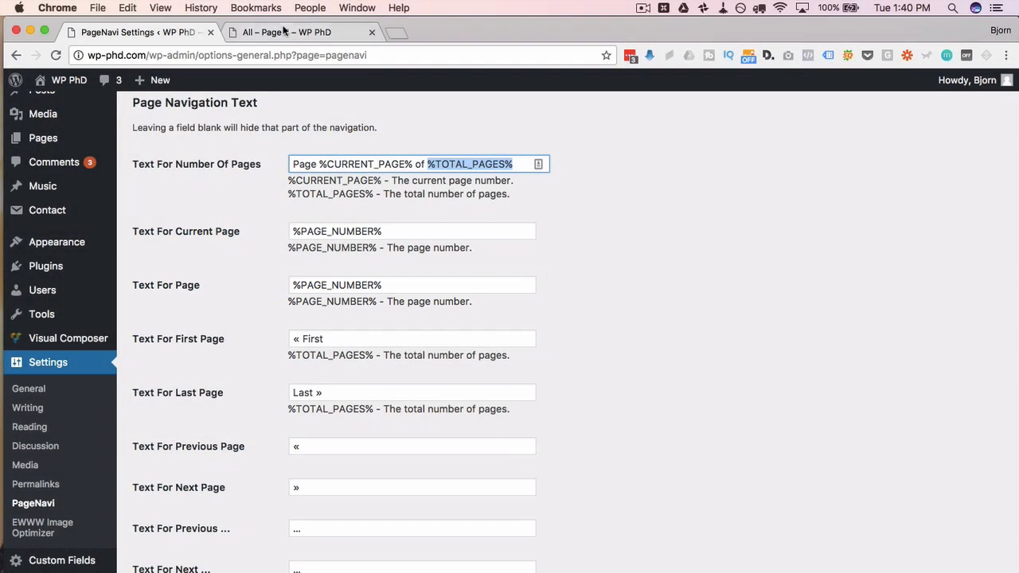
left_click(285, 32)
type("a")
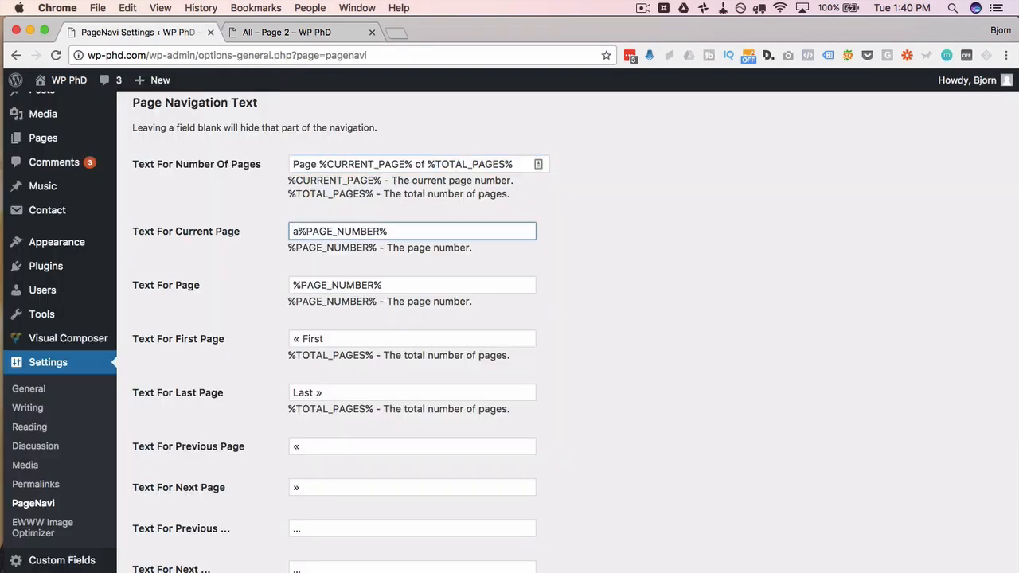
scroll("down", 3)
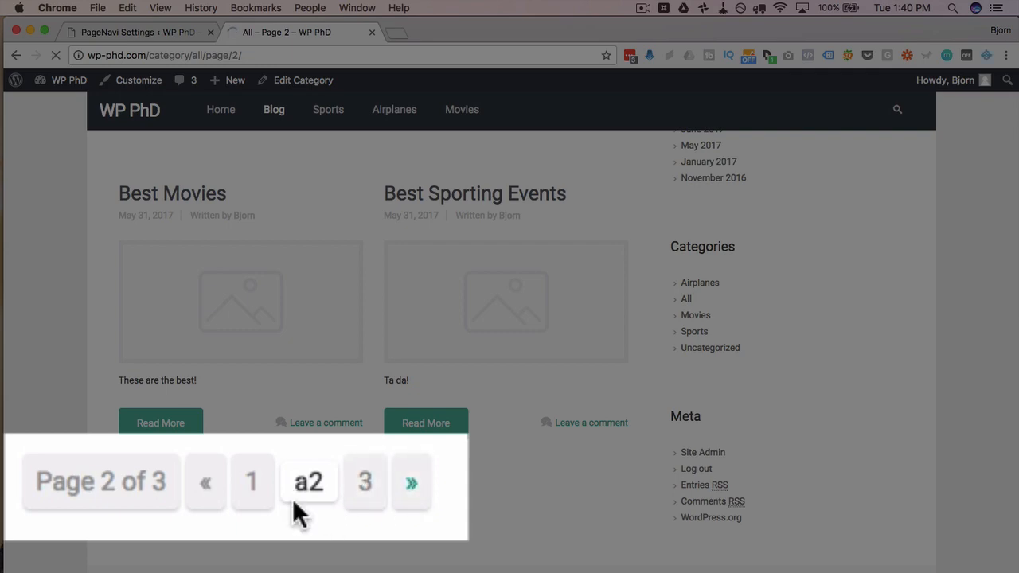
Step: Open blog page 3 to see 'a3' in the pagination, then return to PageNavi settings
left_click(364, 482)
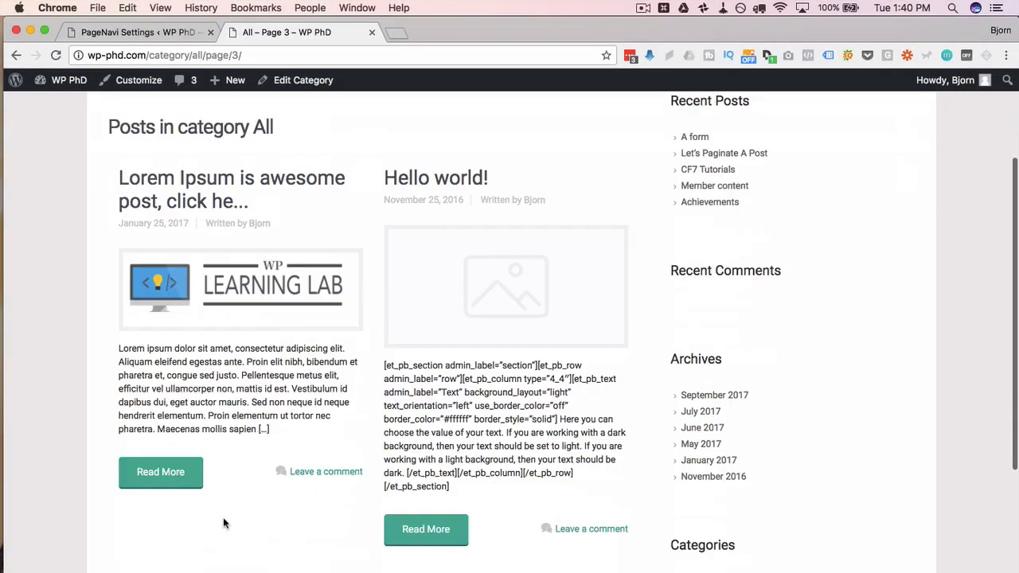
scroll("down", 3)
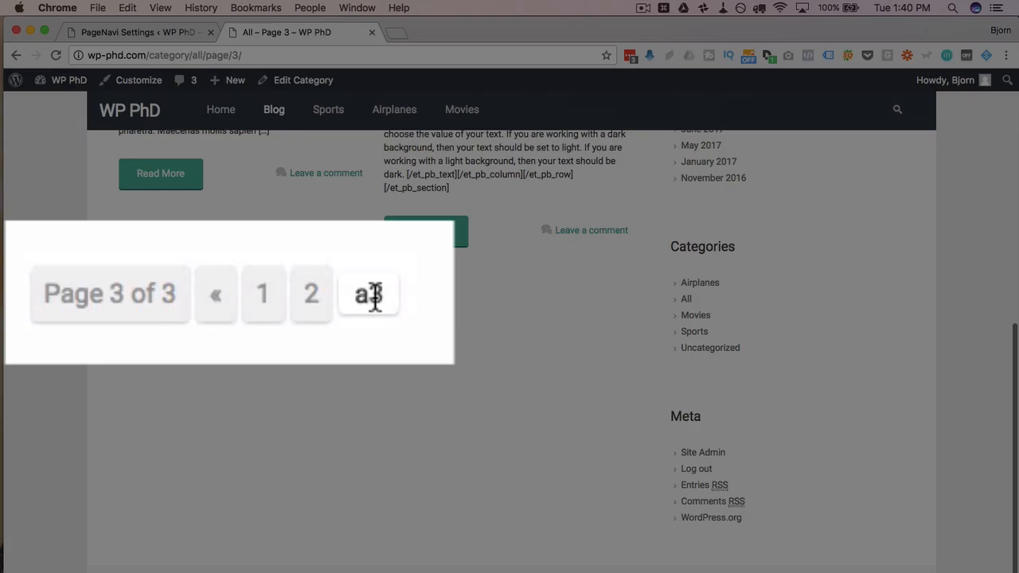
left_click(139, 31)
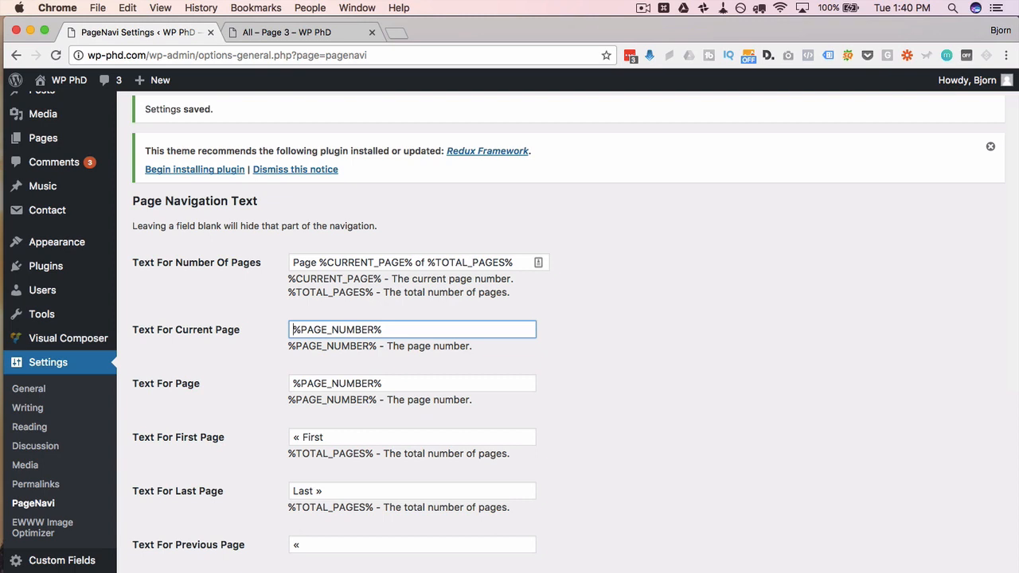
scroll("down", 3)
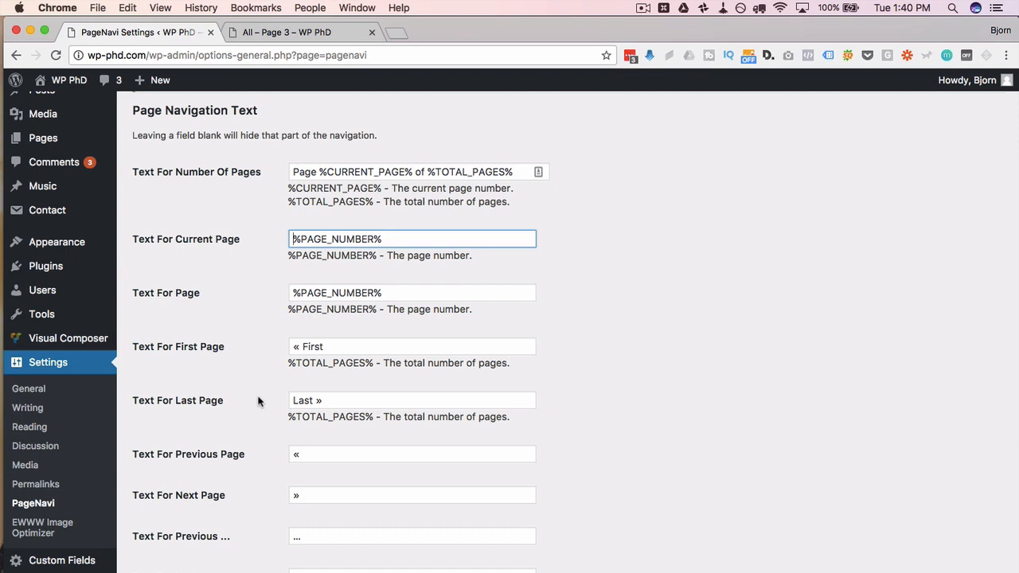
scroll("down", 3)
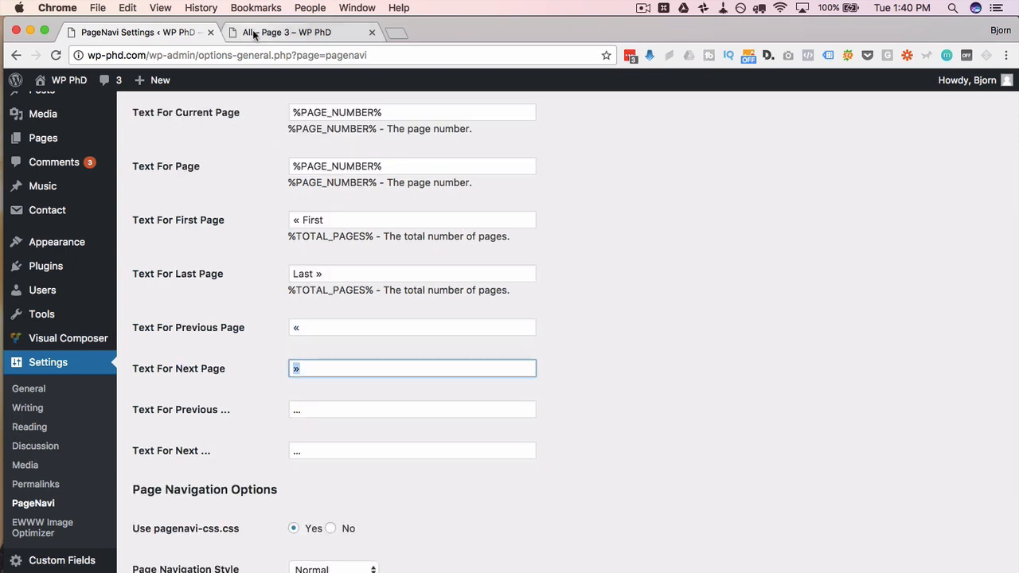
Step: Go back to blog page 2 and scroll the settings to Page Navigation Options
left_click(285, 32)
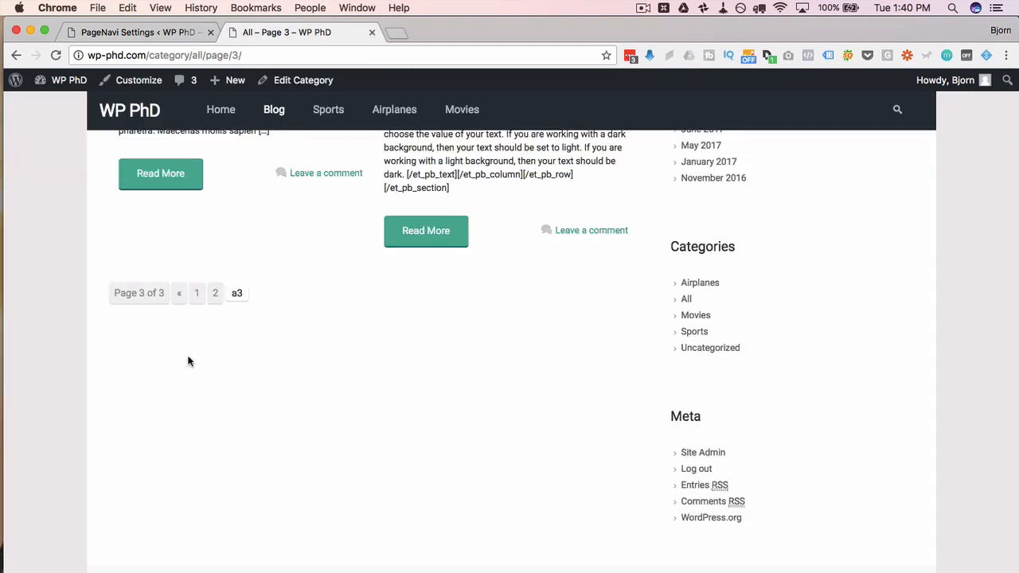
left_click(178, 293)
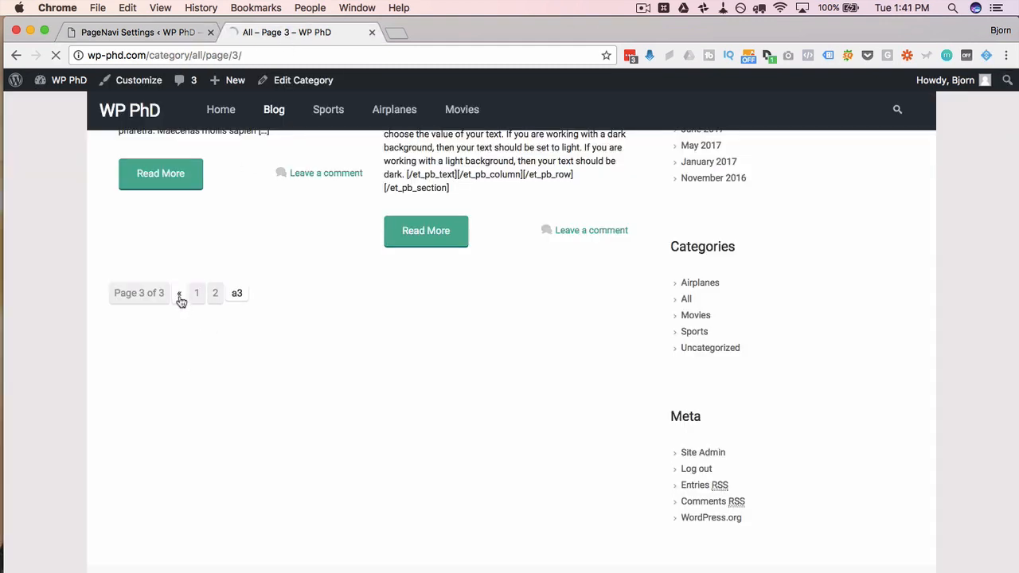
left_click(179, 293)
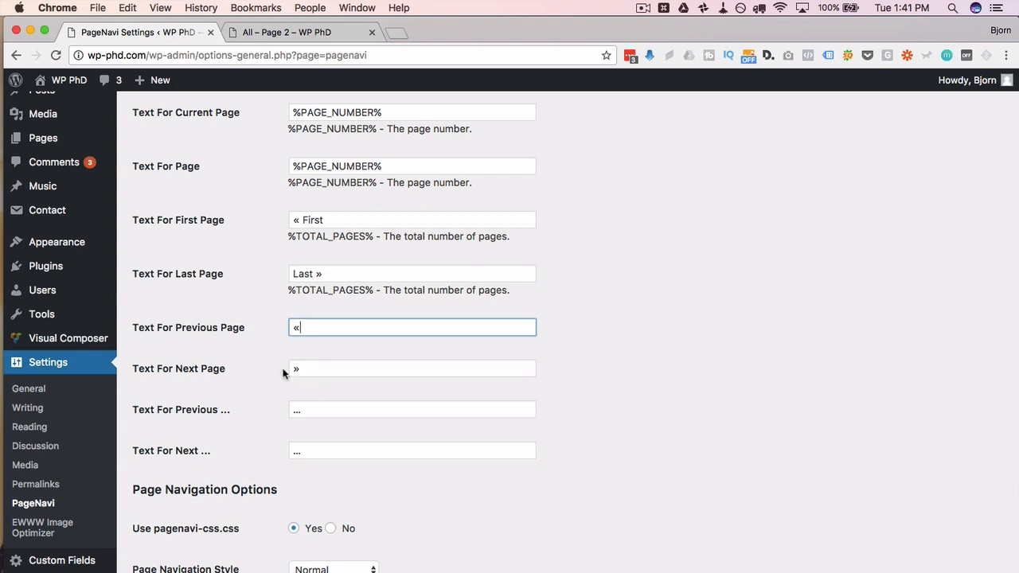
scroll("down", 3)
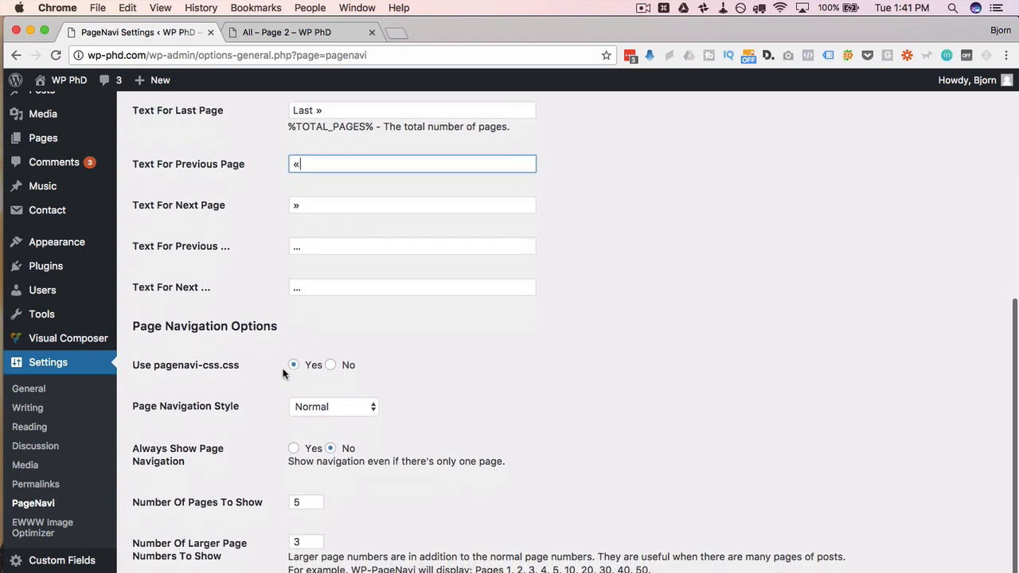
scroll("down", 3)
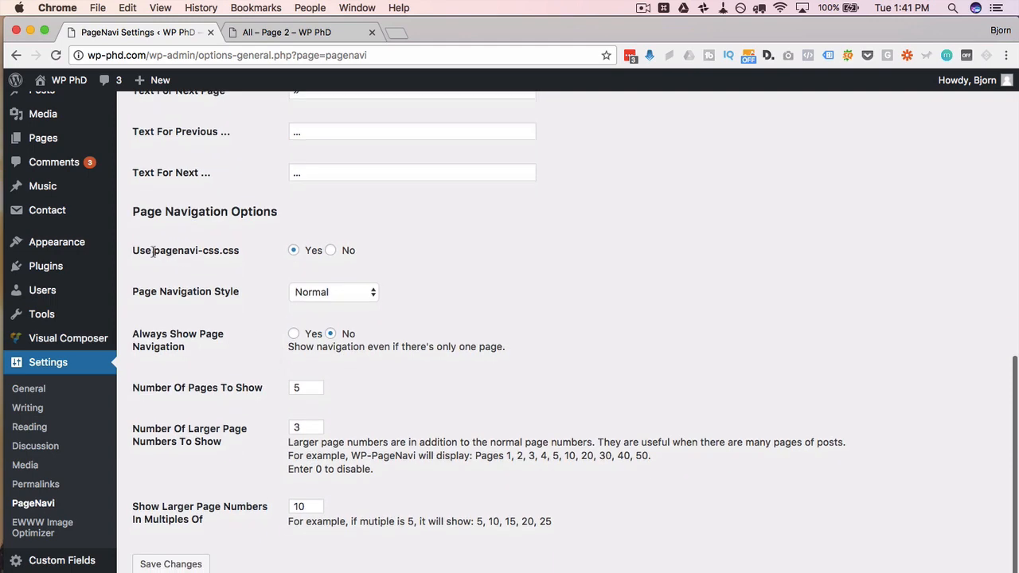
double_click(195, 250)
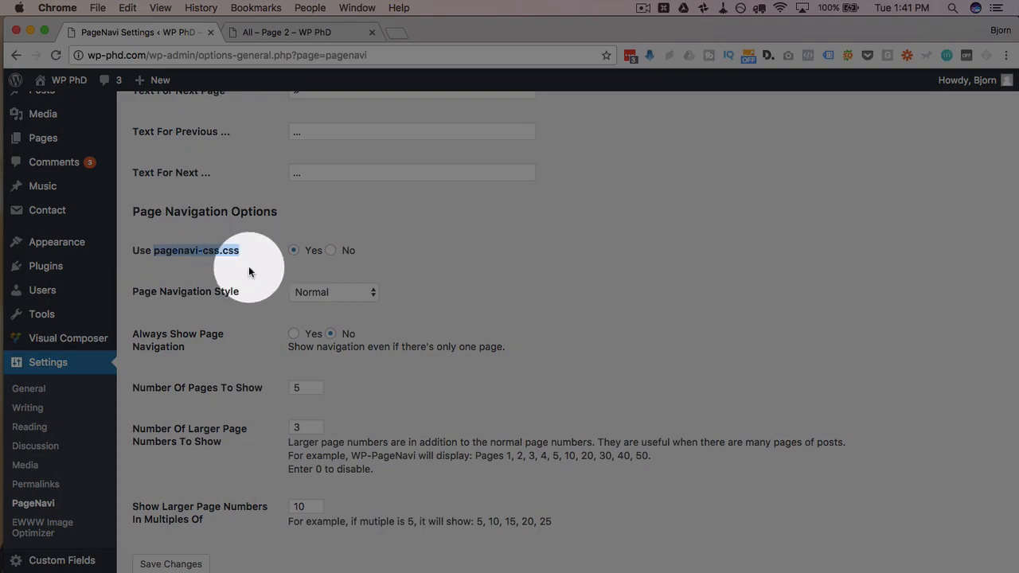
Step: Set Page Navigation Style to Drop-down List and try the page selector on blog page 2
left_click(333, 292)
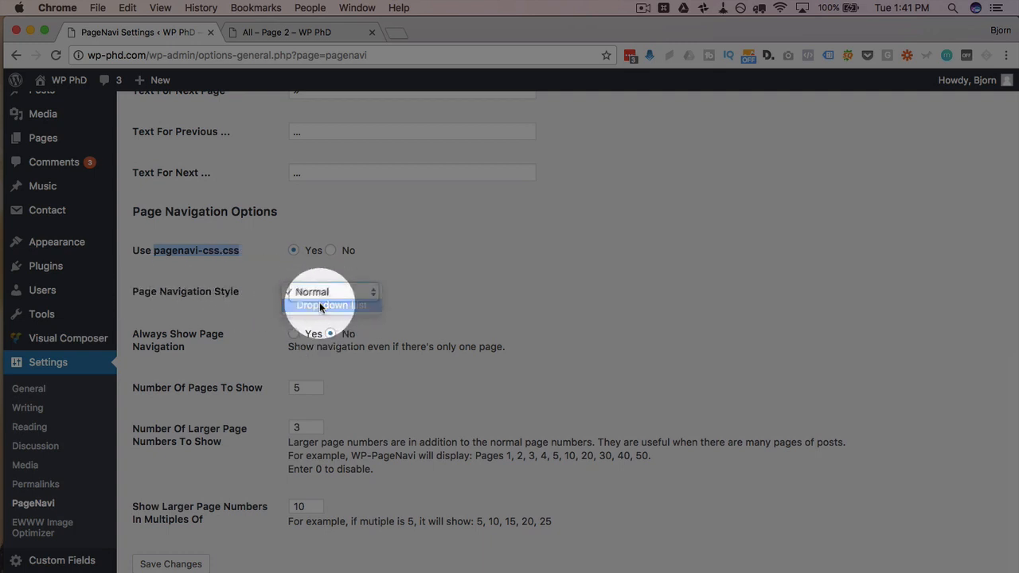
left_click(320, 305)
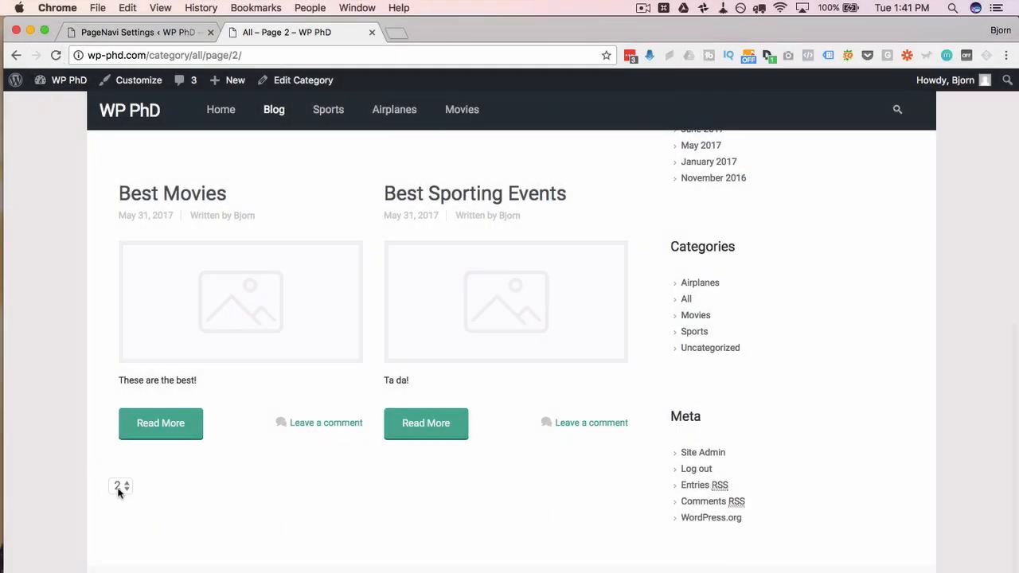
left_click(119, 486)
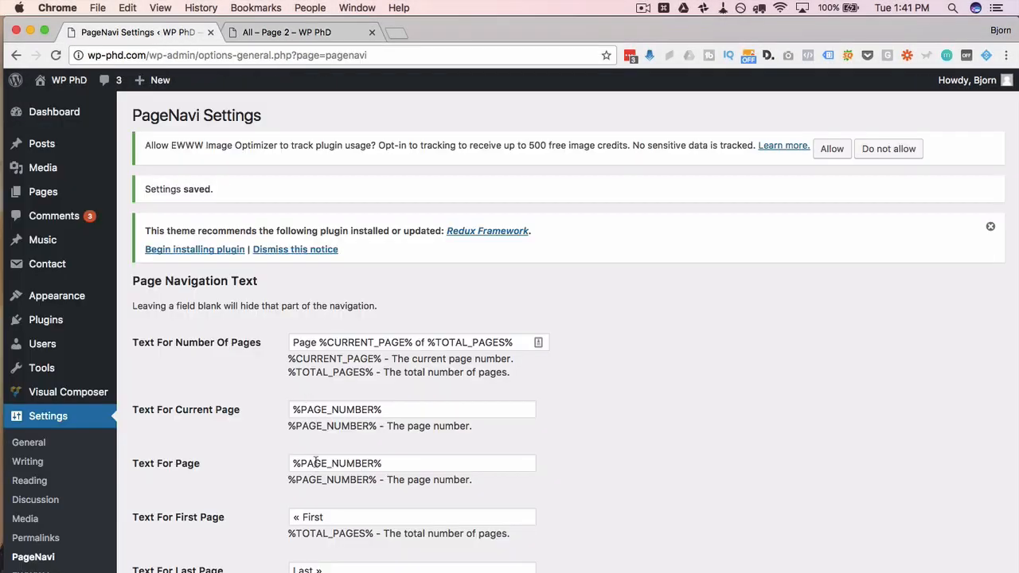
Step: Change Page Navigation Style to Normal and highlight the Always Show Page Navigation description
scroll("down", 3)
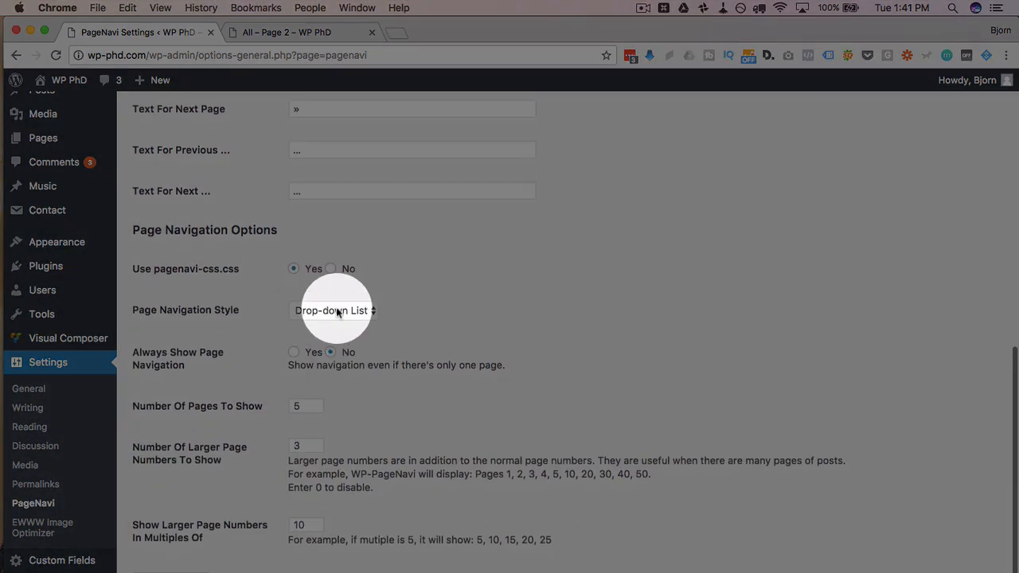
left_click(333, 311)
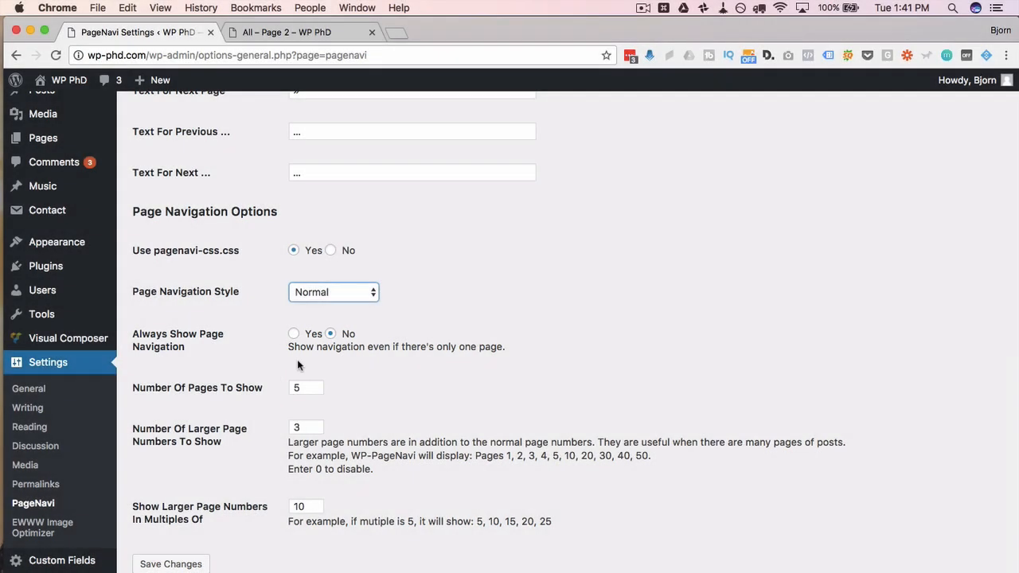
left_click_drag(288, 346, 505, 347)
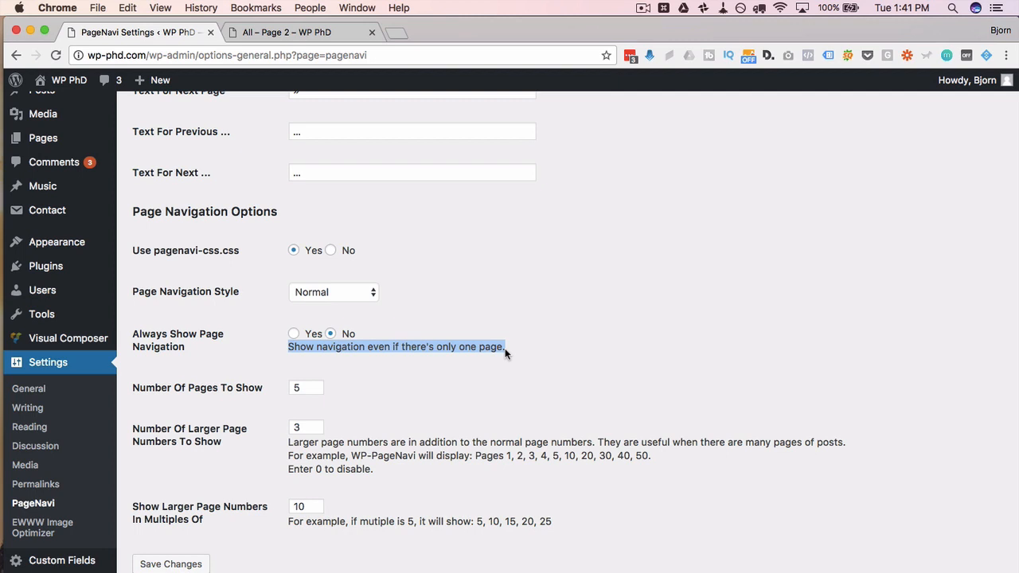
mouse_move(263, 378)
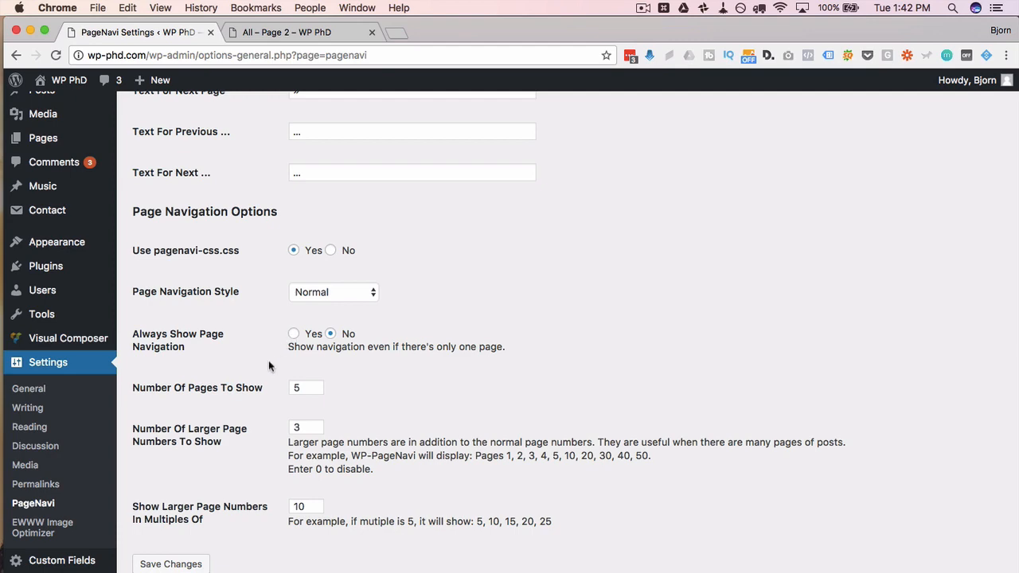
Step: Save the Normal style and view blog page 2's numbered Page 2 of 3 pagination
left_click(307, 388)
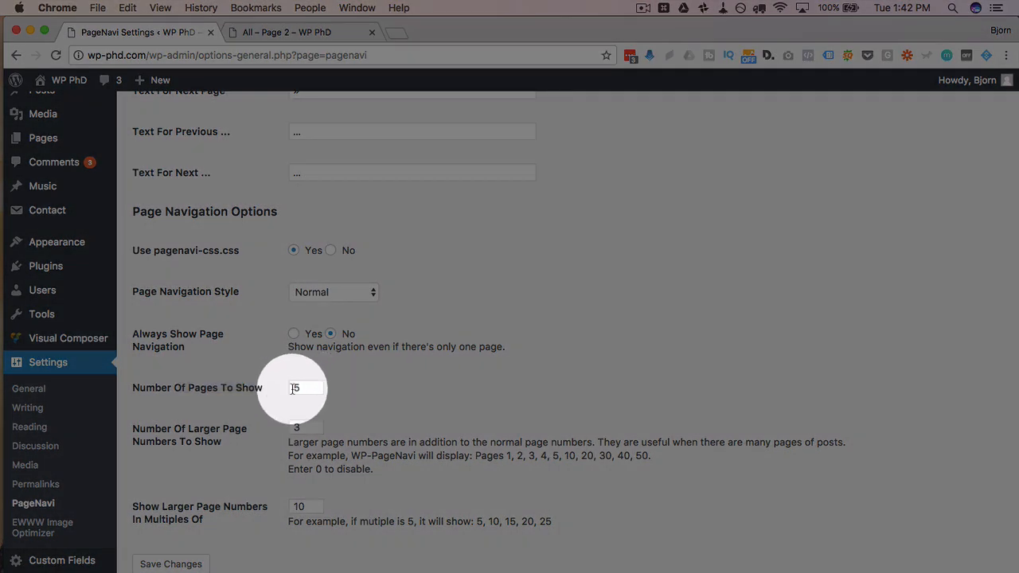
left_click(170, 564)
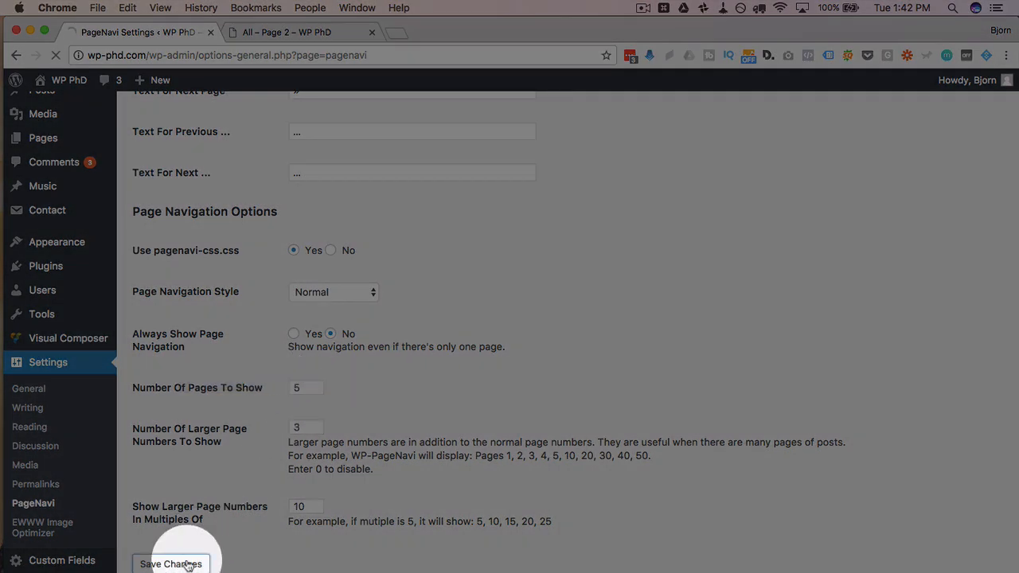
left_click(287, 32)
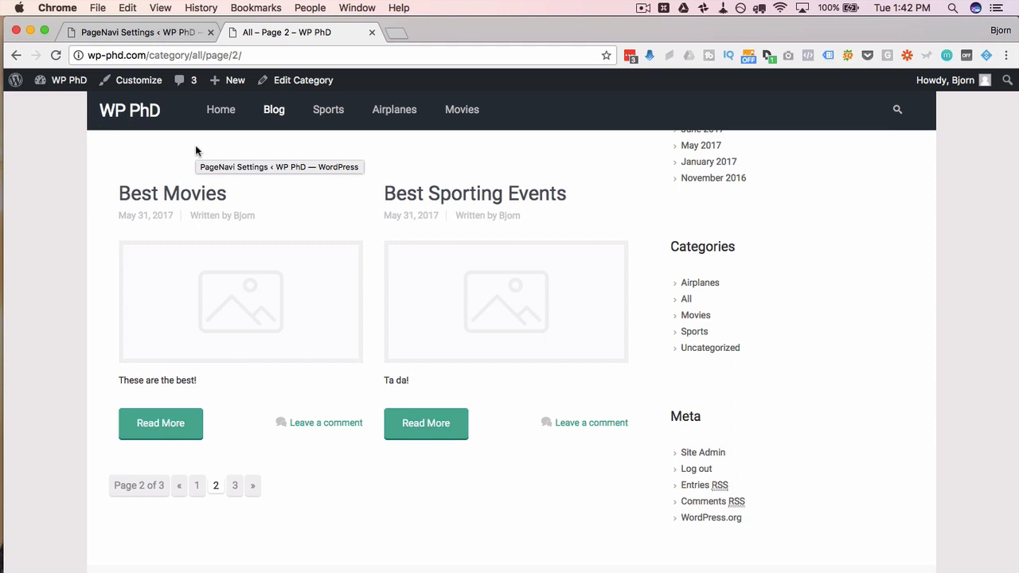
mouse_move(189, 116)
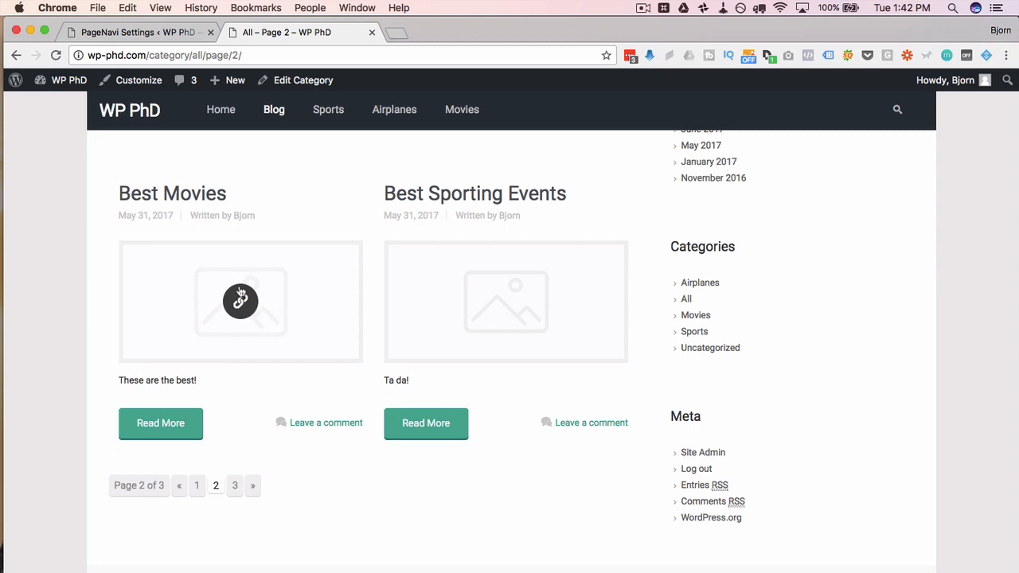
mouse_move(238, 283)
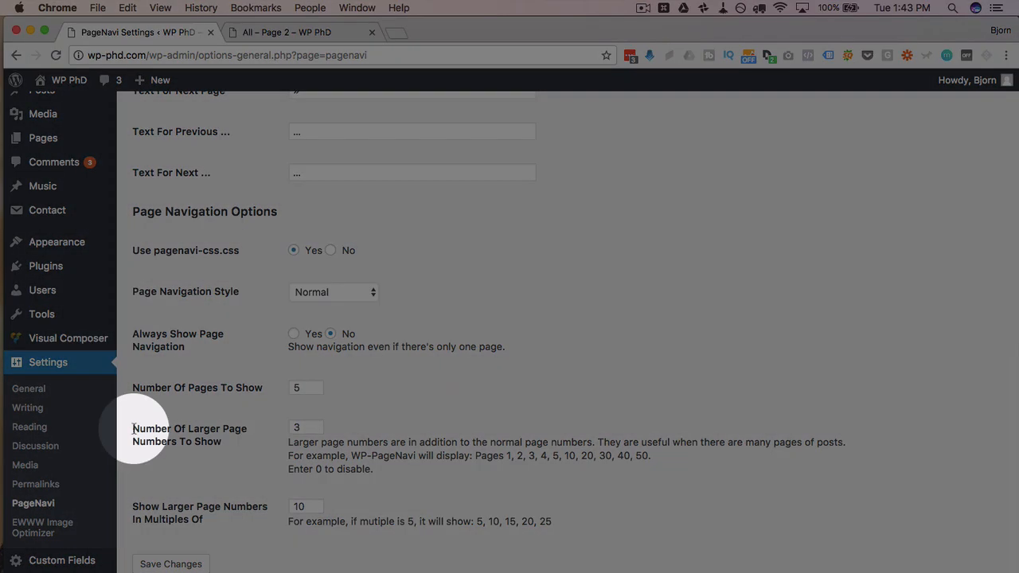
mouse_move(242, 445)
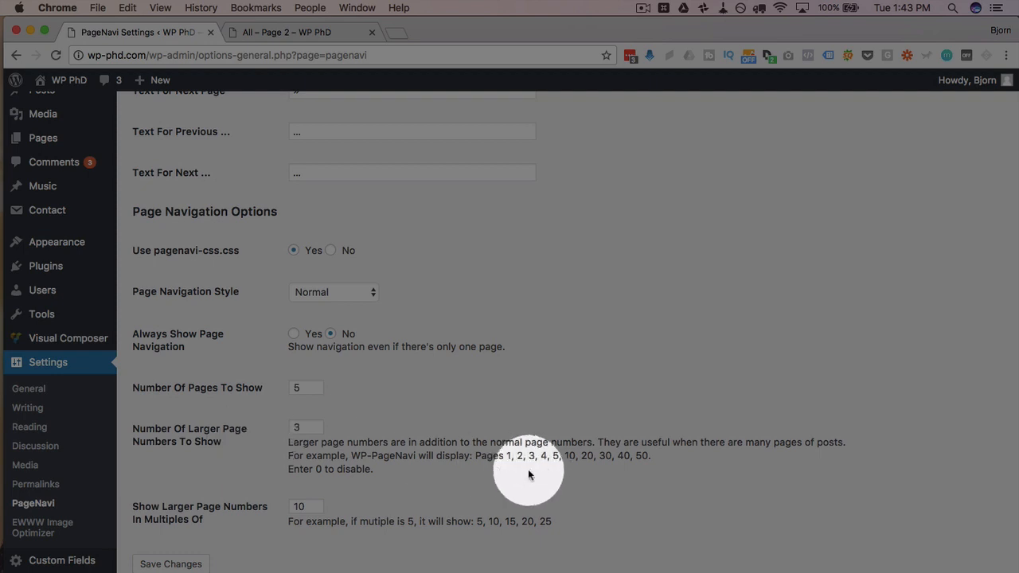
mouse_move(492, 464)
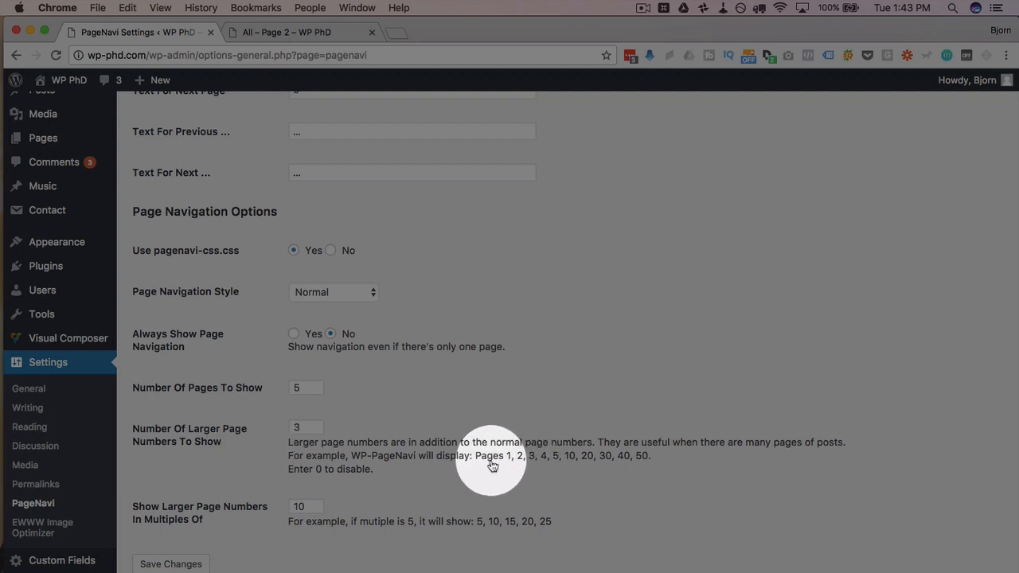
mouse_move(543, 458)
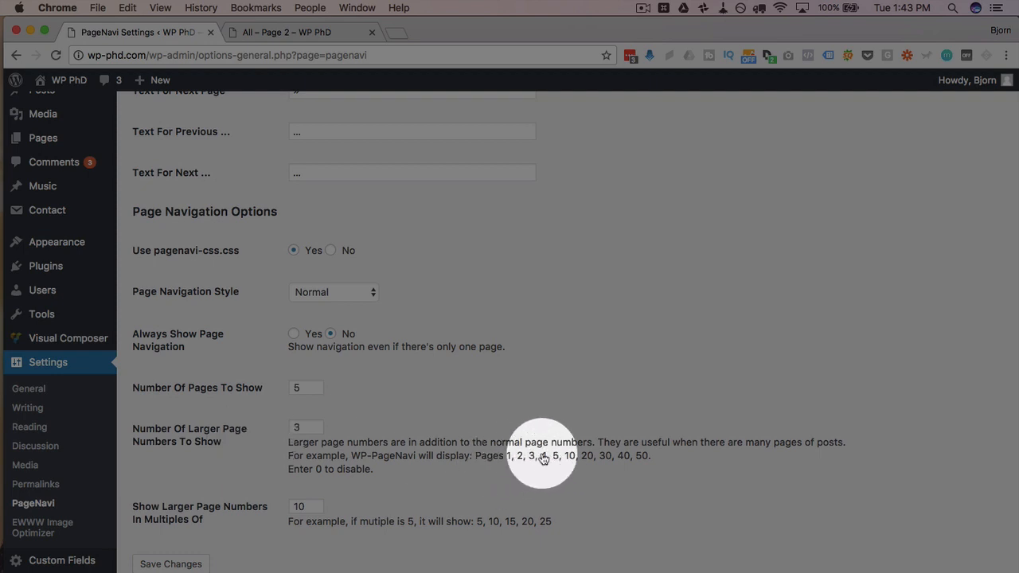
mouse_move(559, 462)
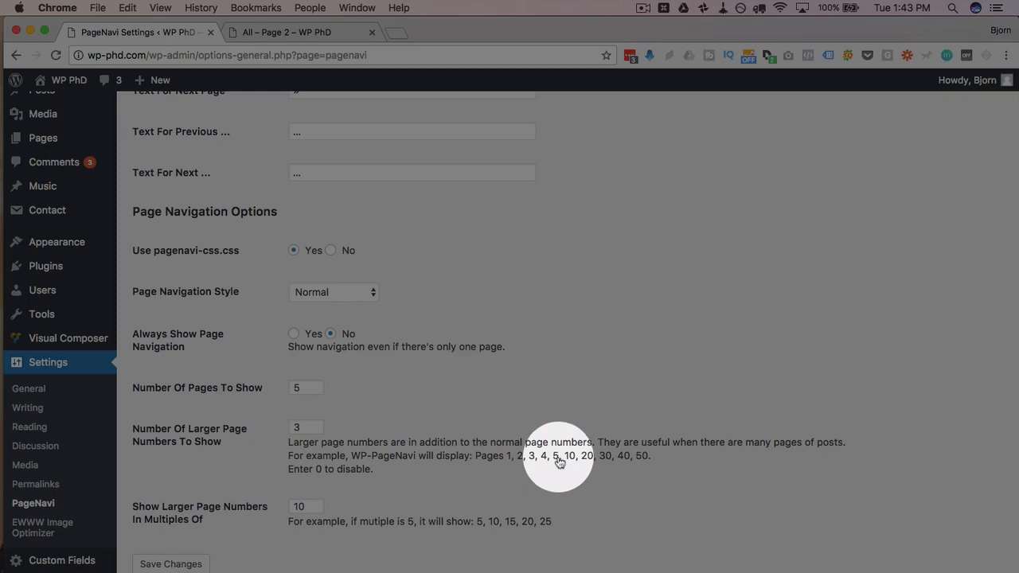
mouse_move(649, 462)
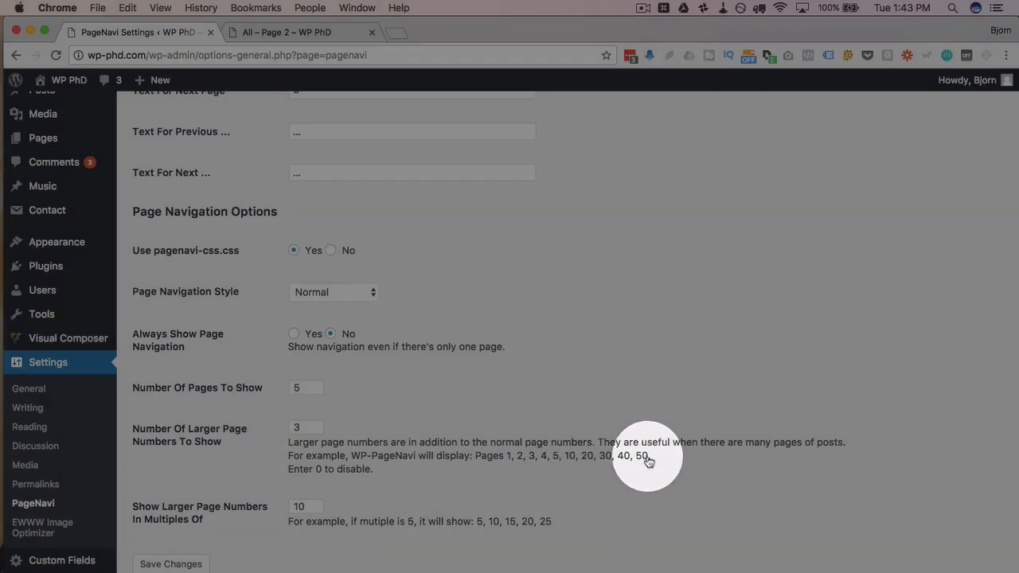
Step: Change Number Of Larger Page Numbers To Show from 3 to 5
left_click(306, 427)
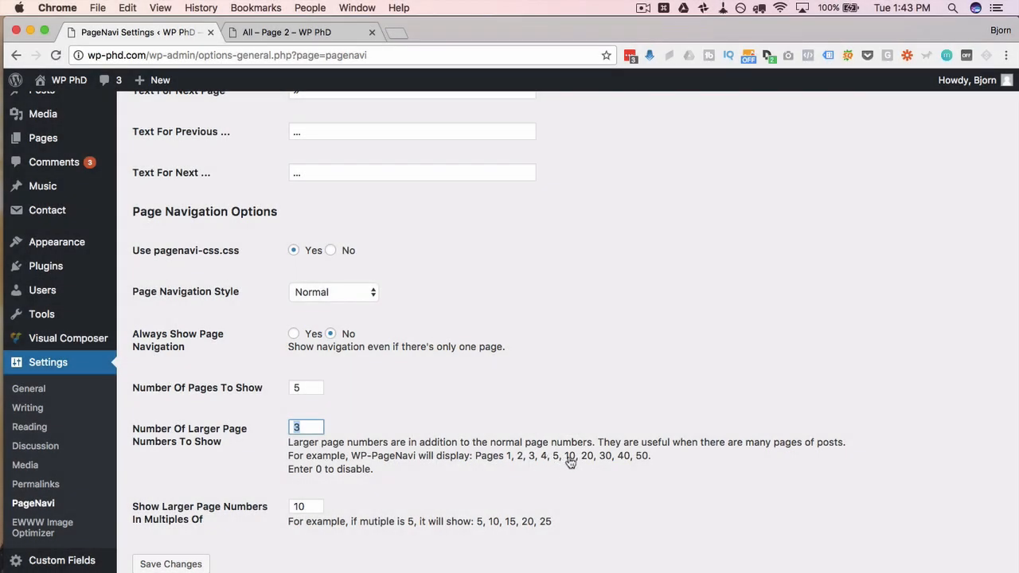
mouse_move(644, 461)
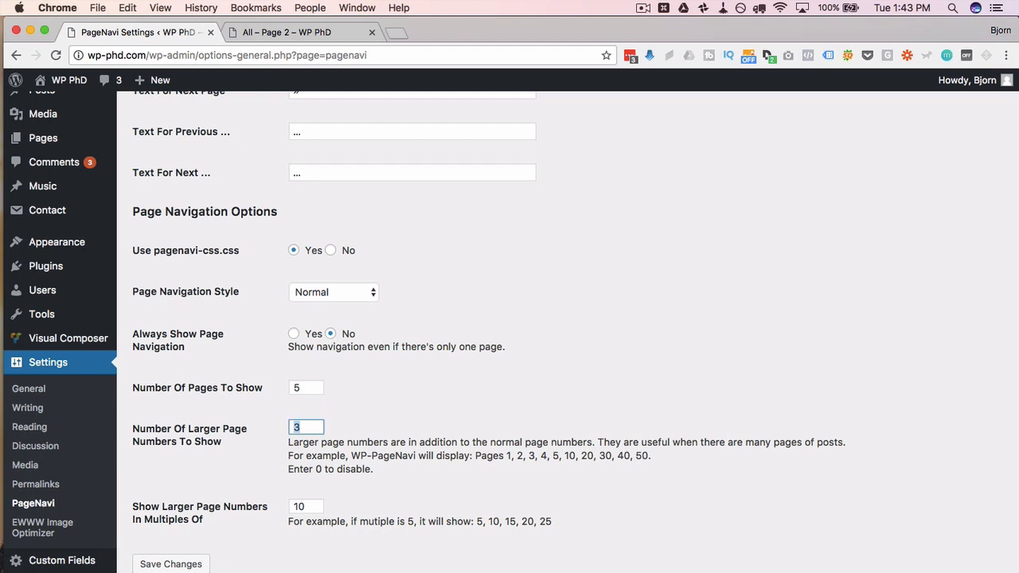
type("5")
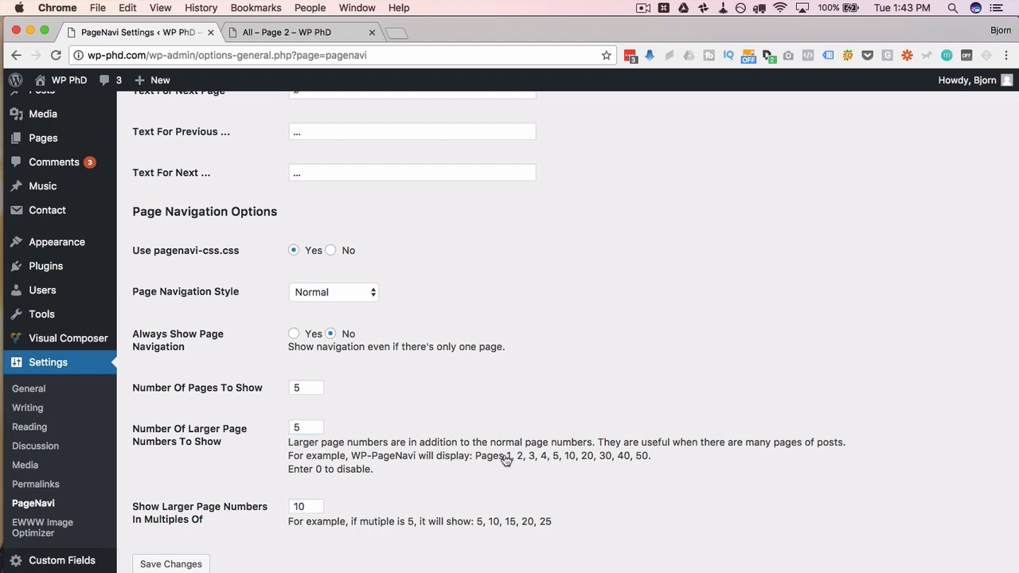
left_click_drag(507, 456, 650, 456)
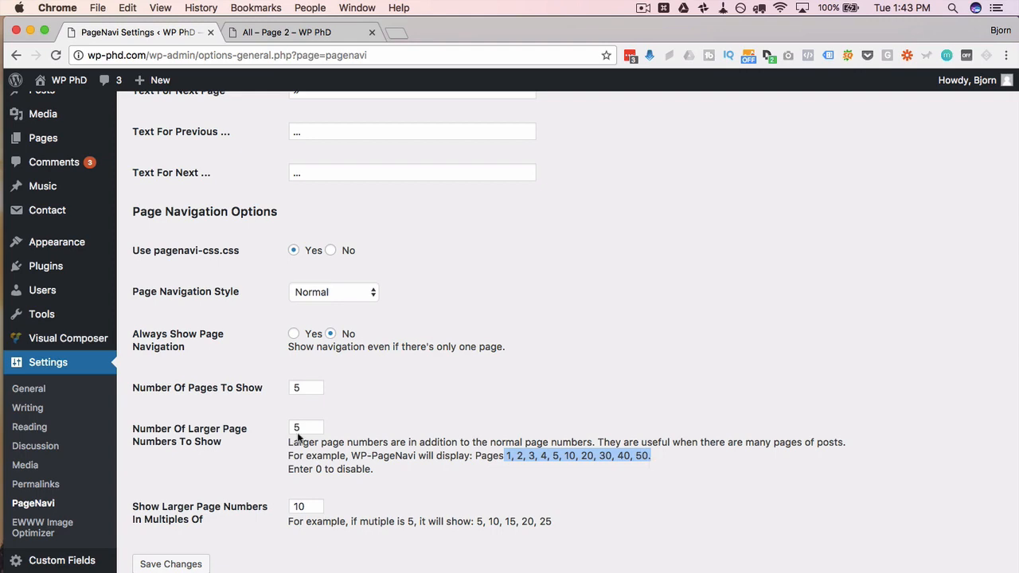
left_click(306, 508)
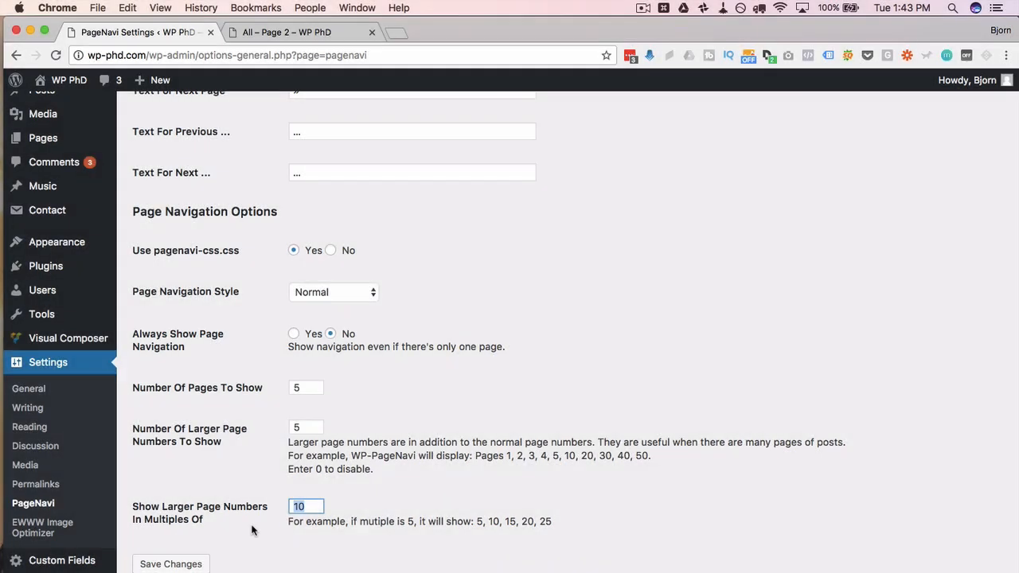
mouse_move(578, 464)
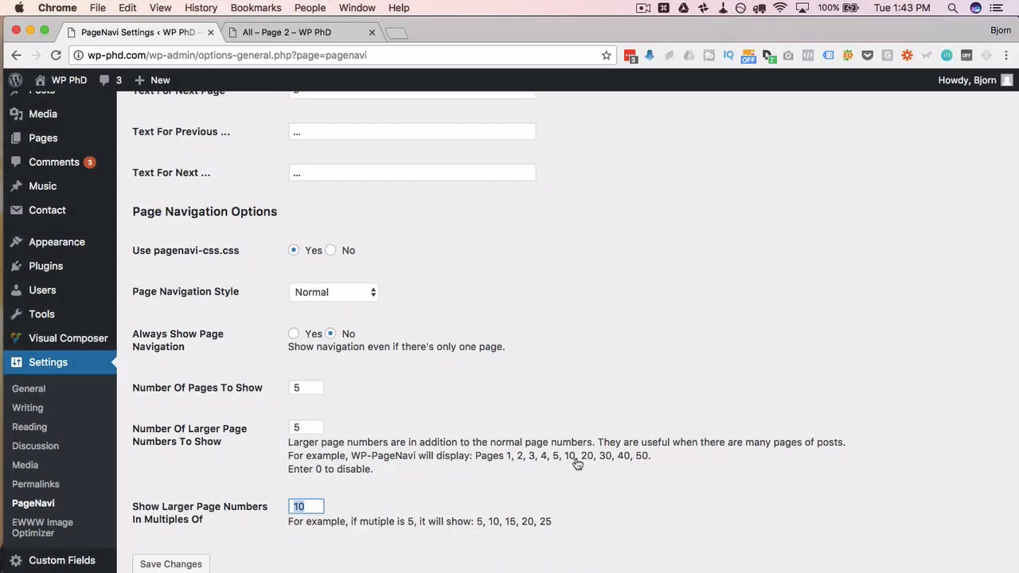
Step: Save the five-larger-page-numbers setting and reload blog page 2 showing Page 2 of 3
left_click(573, 461)
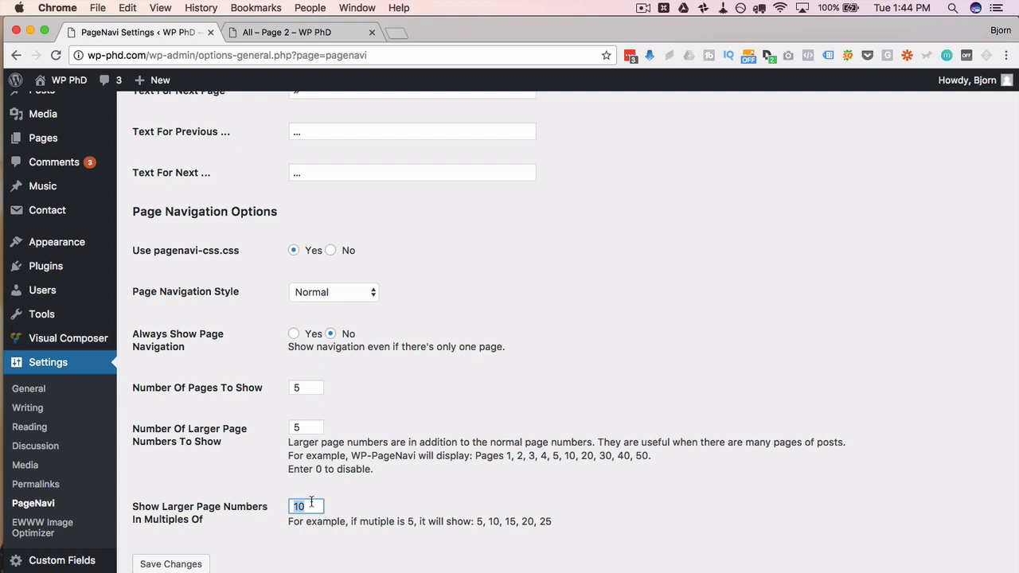
left_click(305, 428)
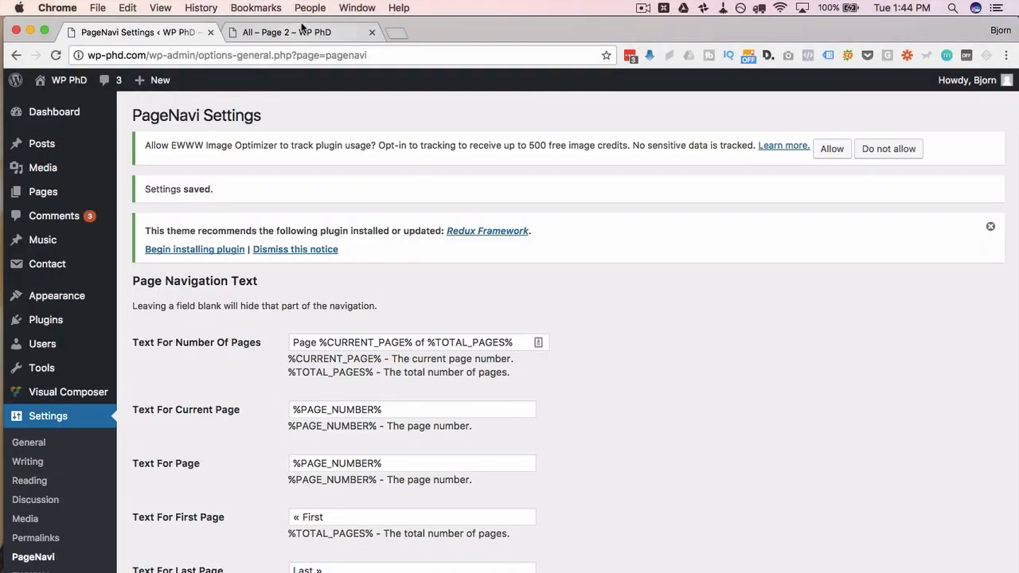
mouse_move(284, 32)
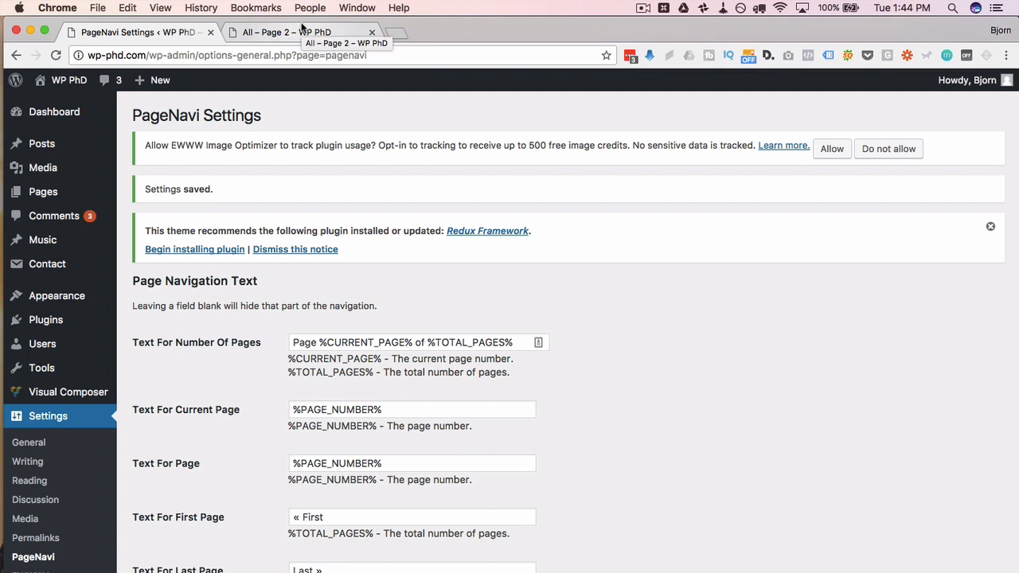
left_click(287, 32)
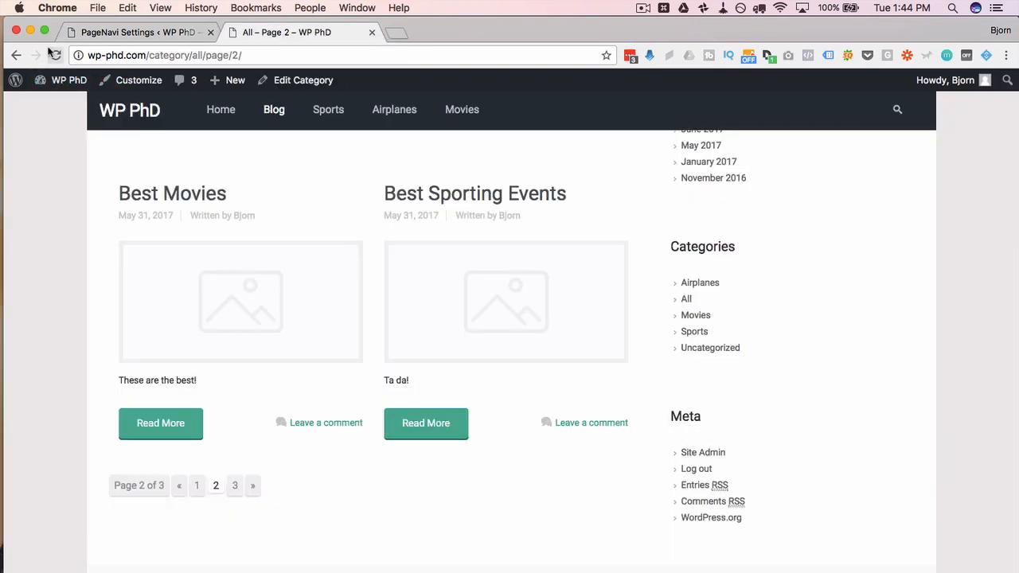